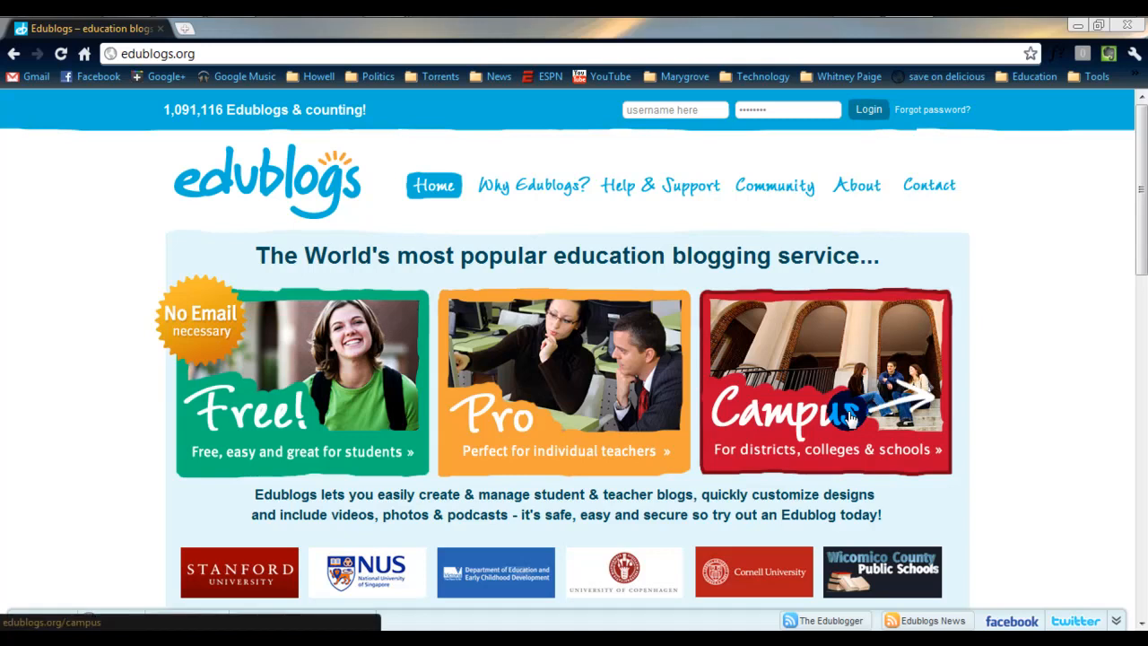
mouse_move(1097, 297)
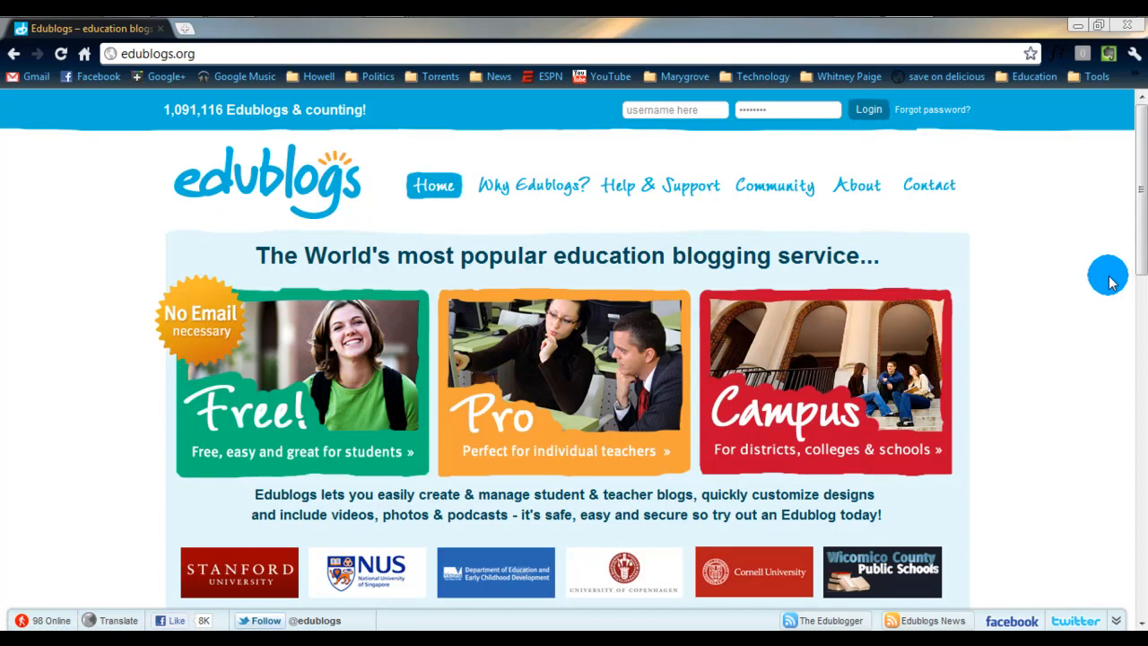
mouse_move(1139, 296)
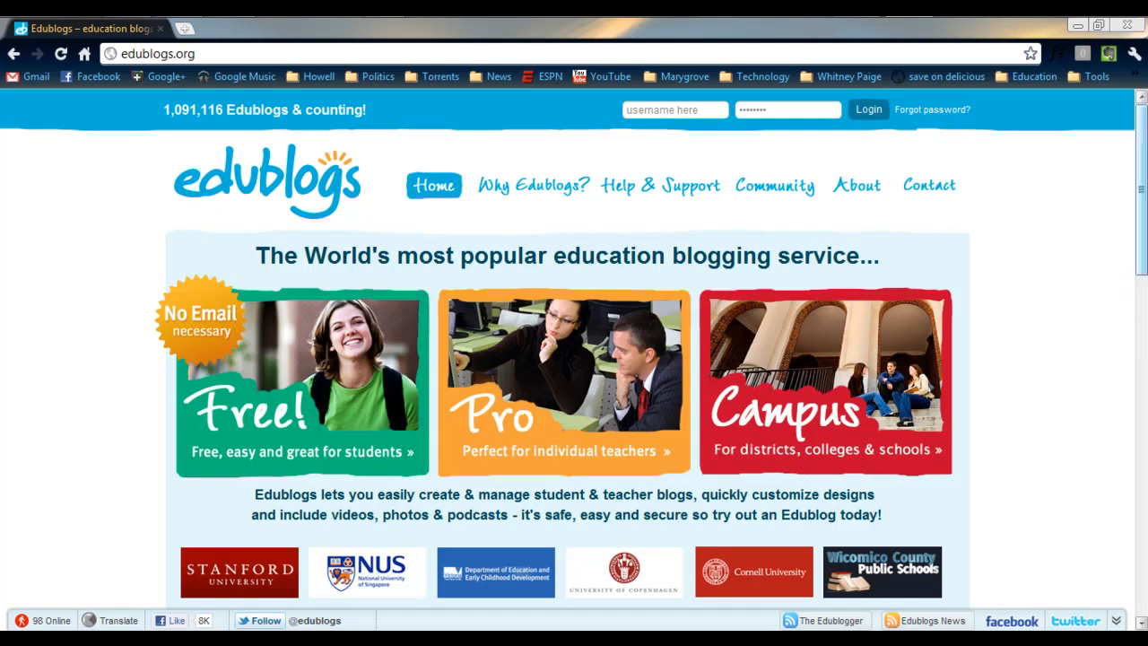
mouse_move(1000, 237)
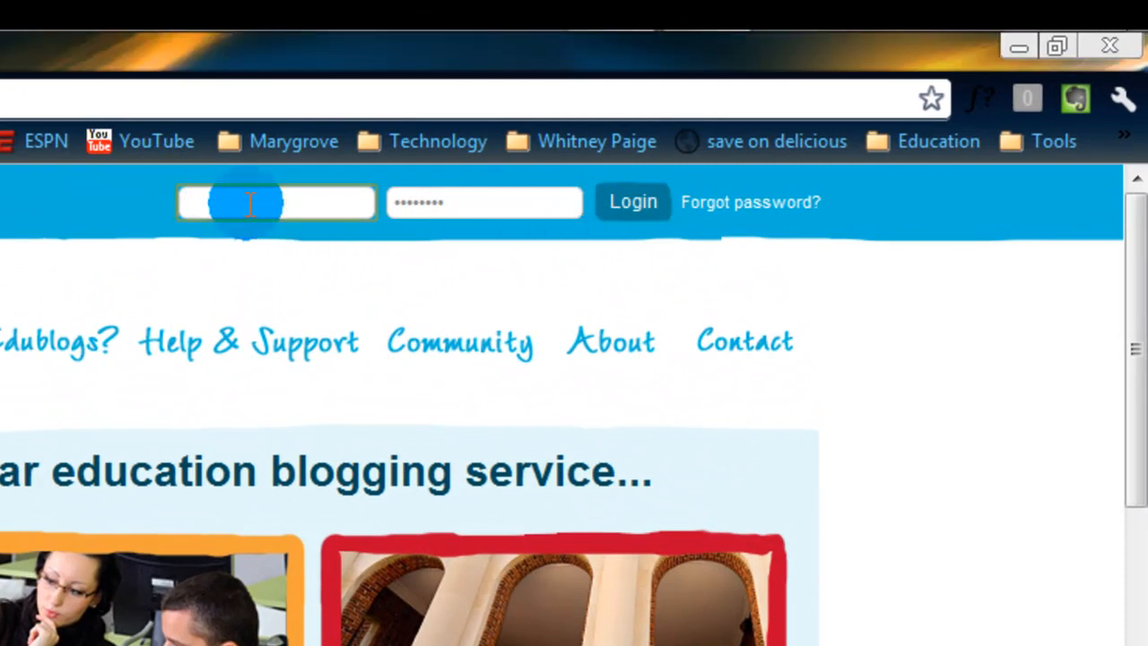
Sign in as user 'dickerson' with the password from the top login fields
type("dickerson")
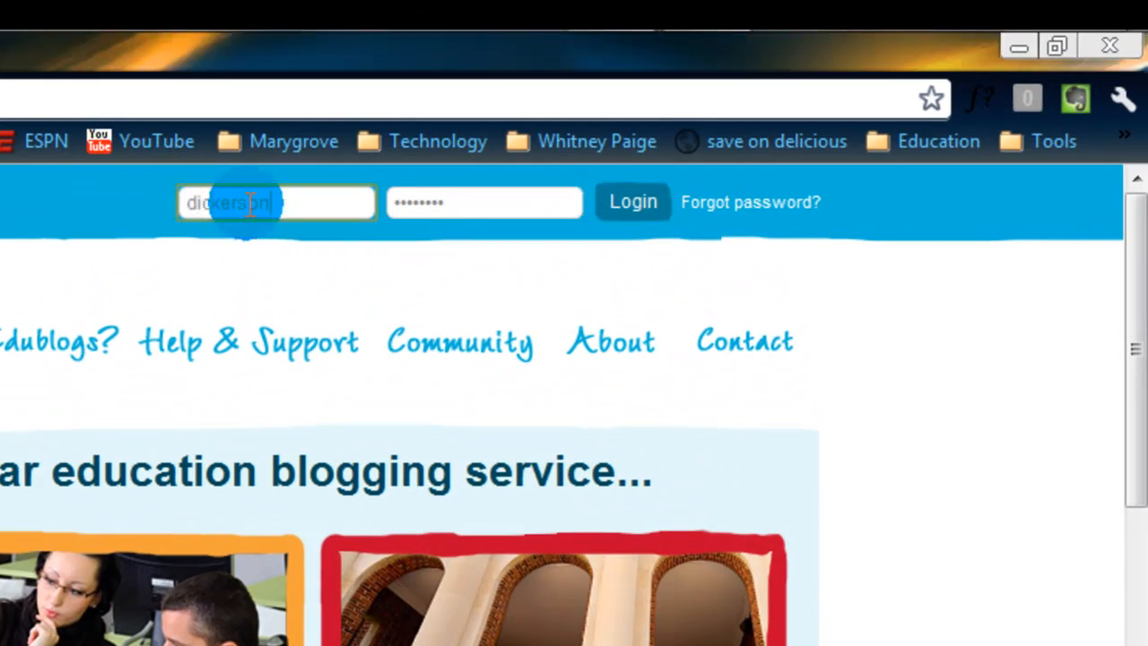
type("23cj")
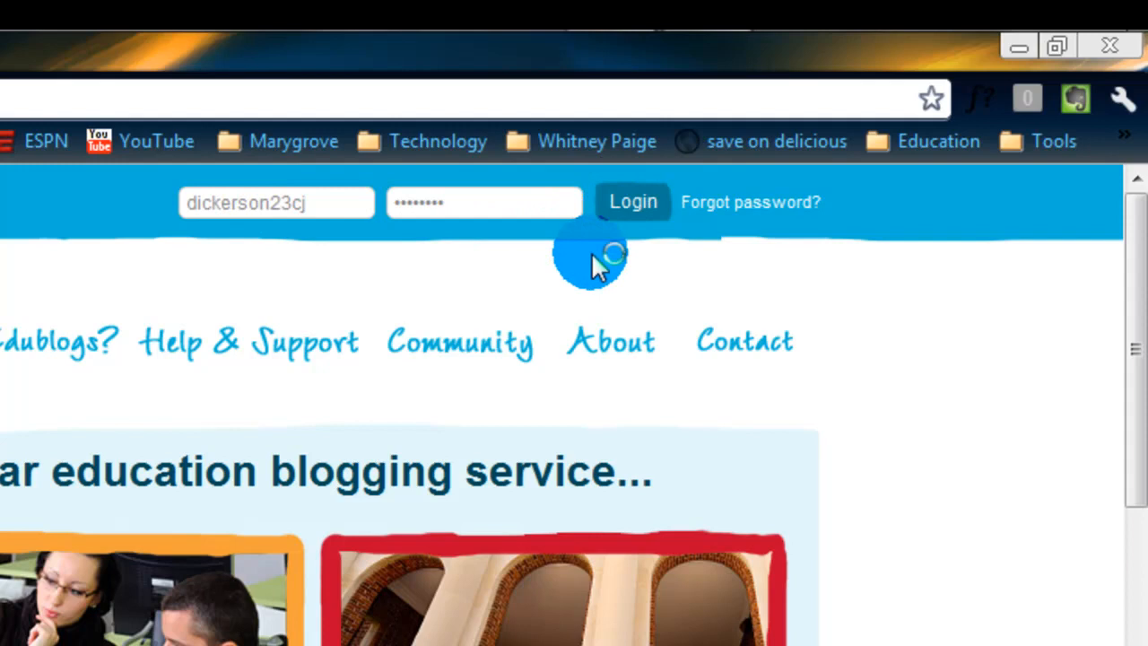
left_click(631, 201)
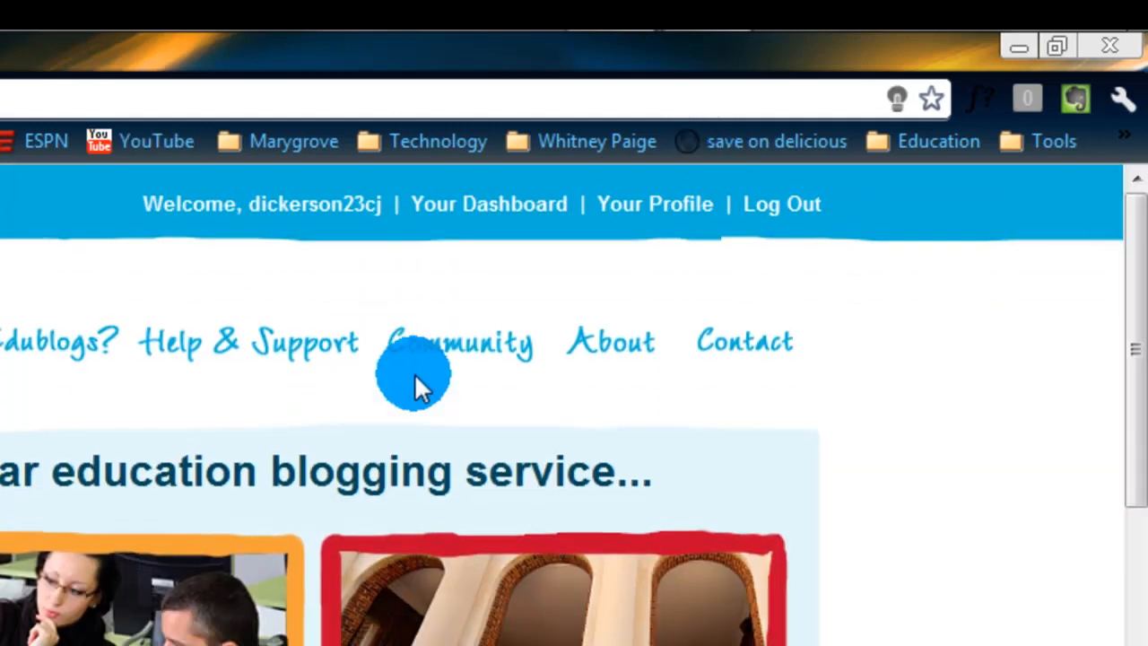
mouse_move(334, 215)
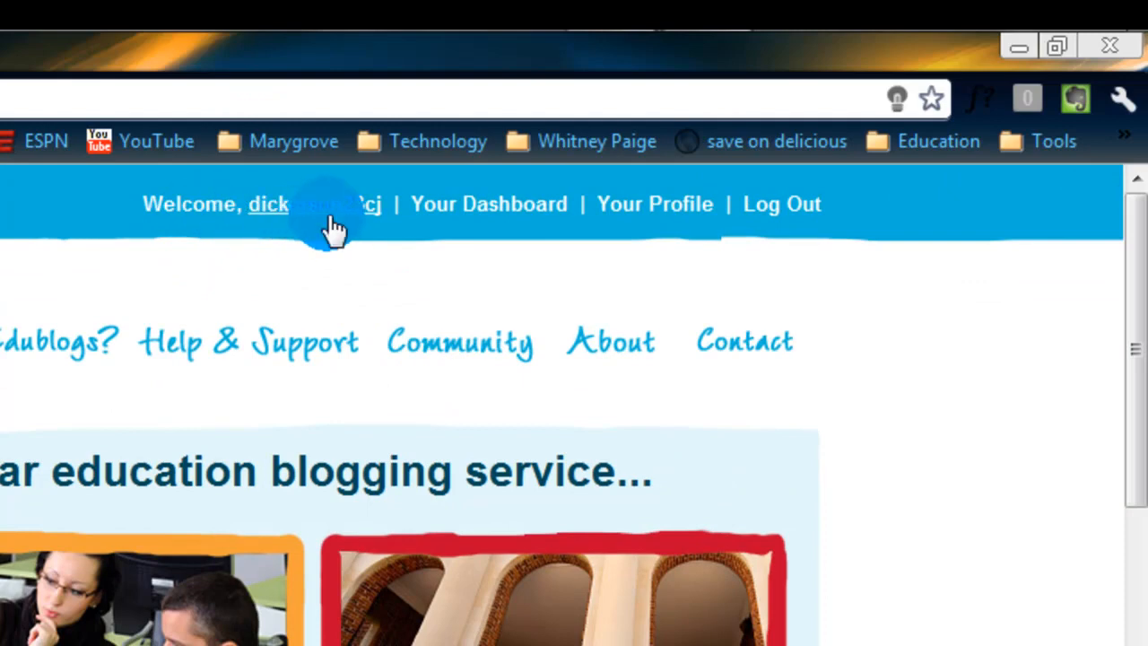
mouse_move(272, 248)
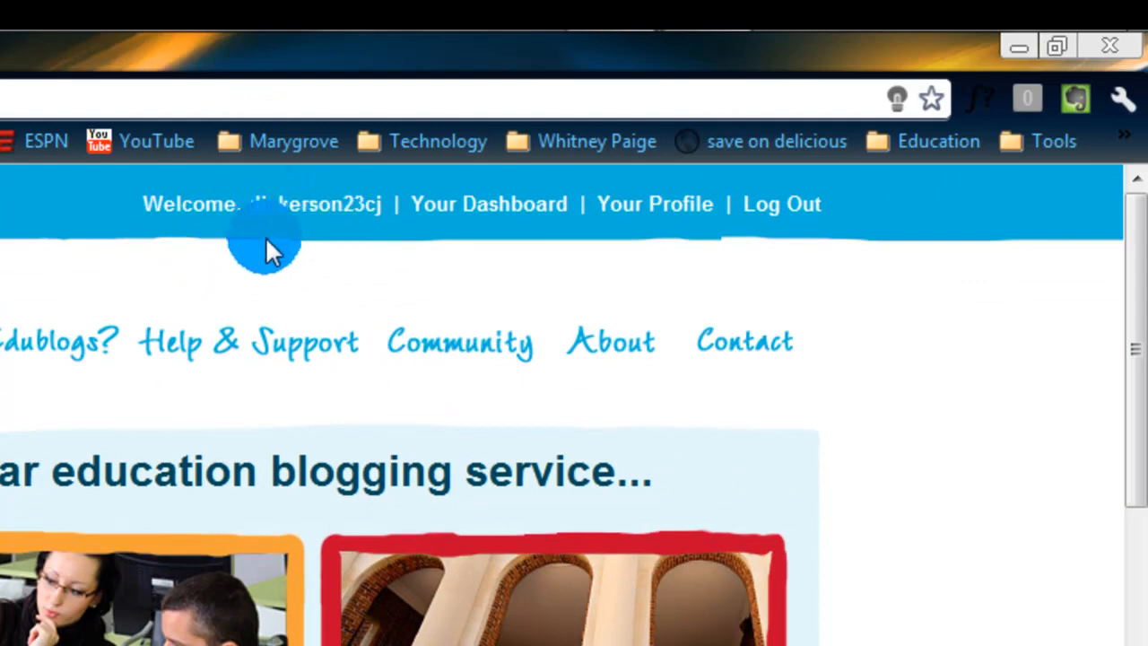
mouse_move(434, 212)
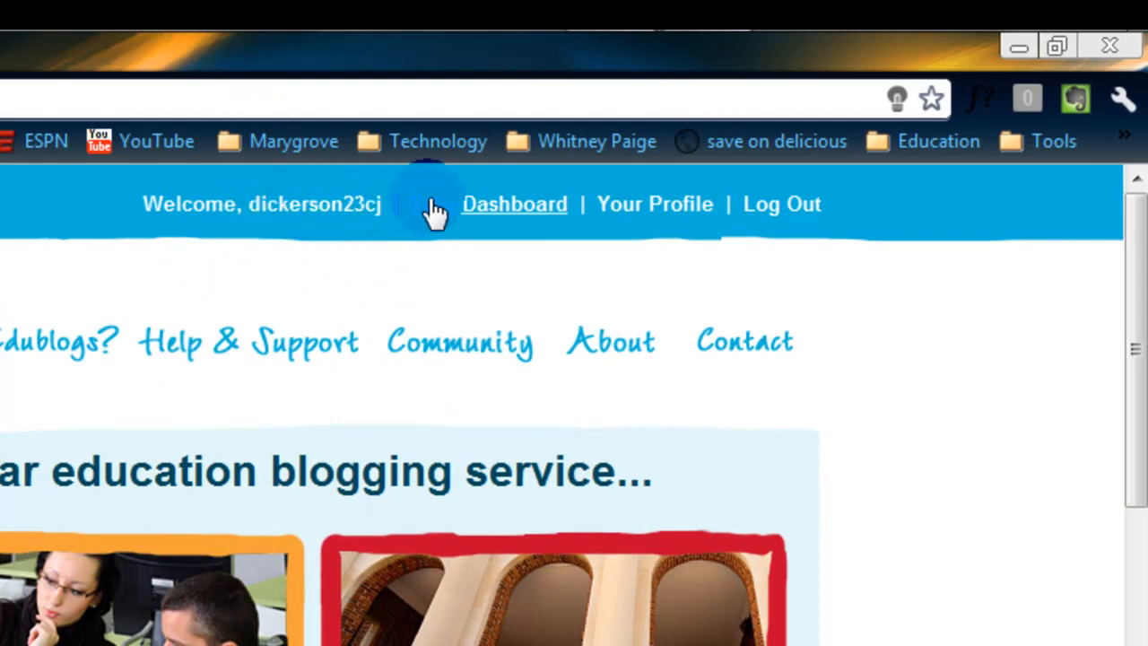
mouse_move(451, 229)
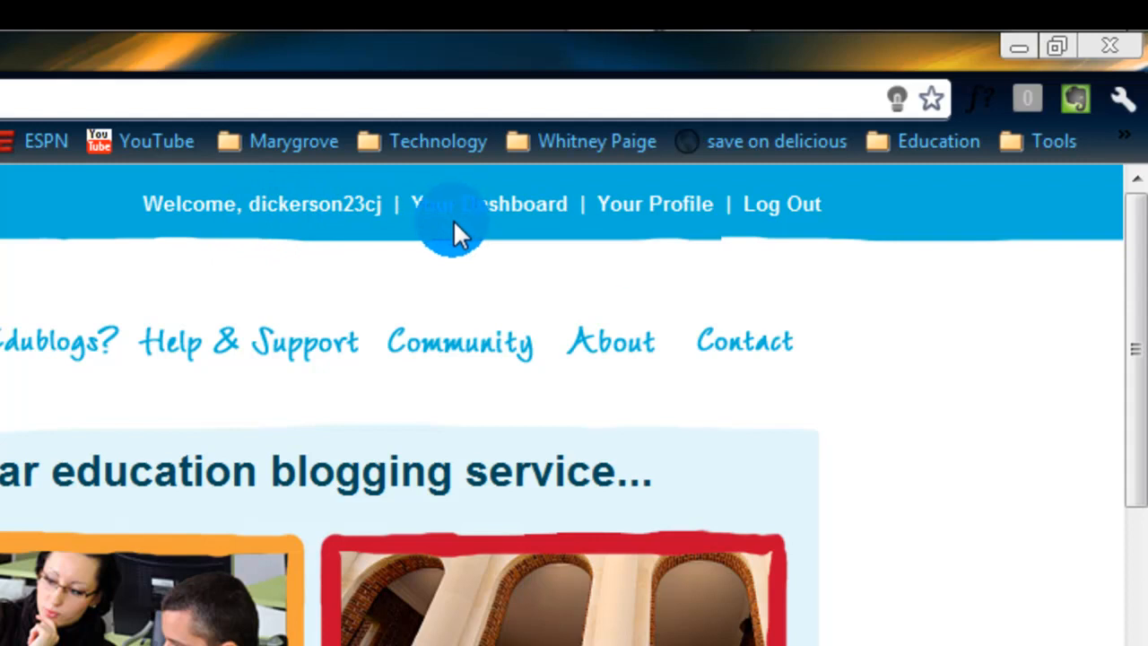
mouse_move(487, 205)
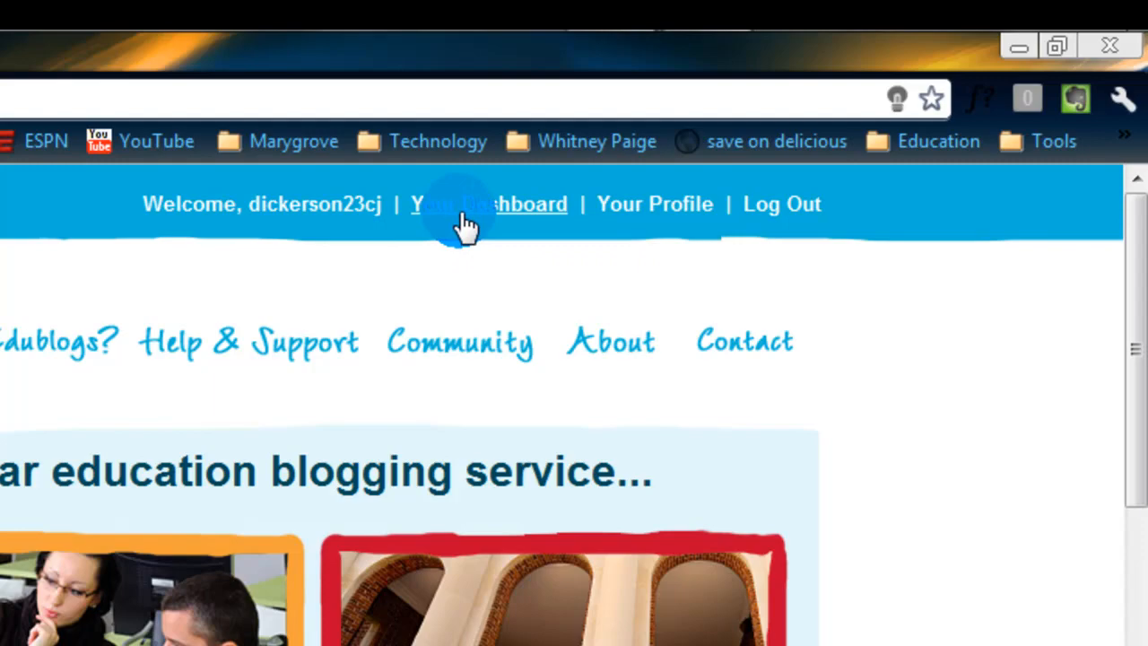
Go to 'Your Dashboard' from the welcome bar to reach the wp-admin Dashboard
left_click(487, 204)
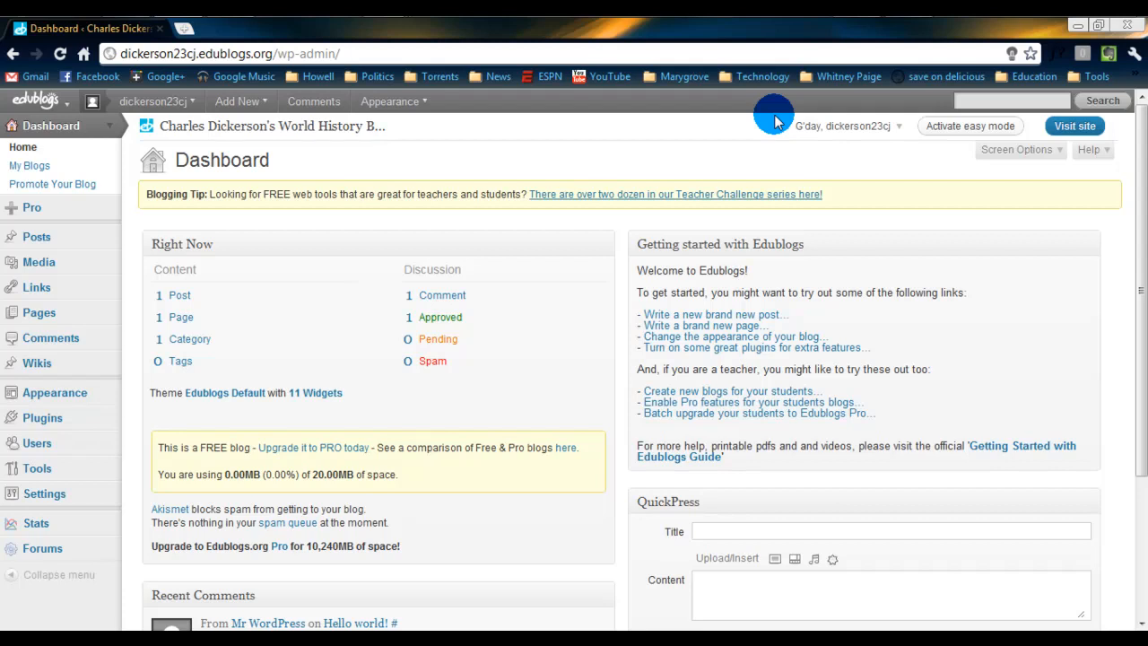
mouse_move(391, 163)
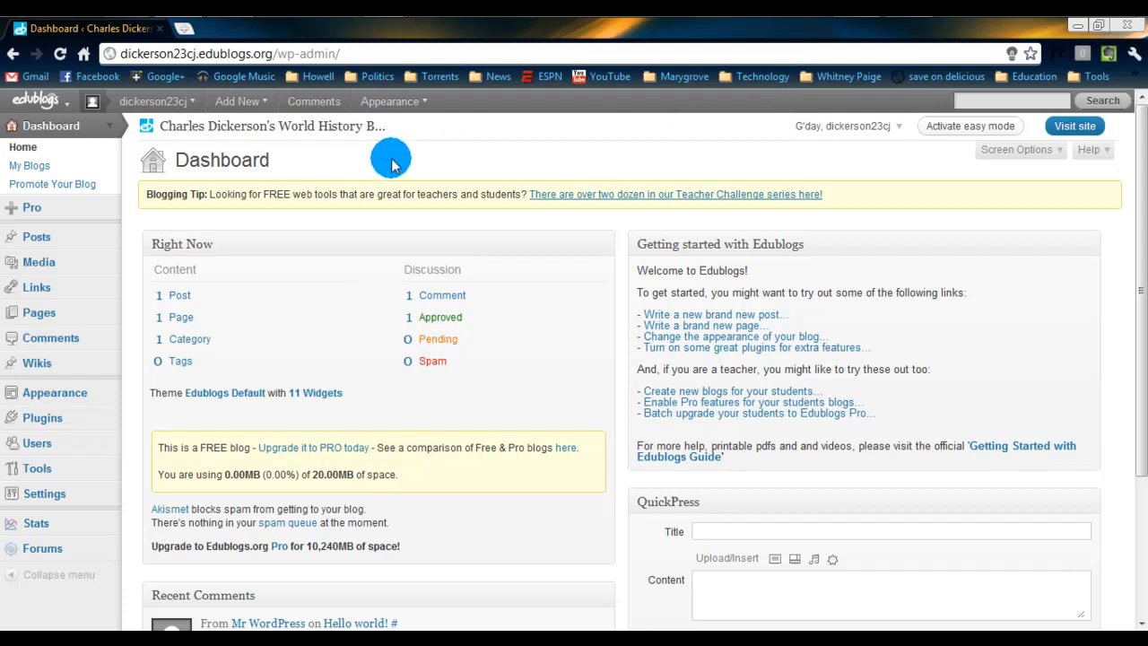
mouse_move(547, 394)
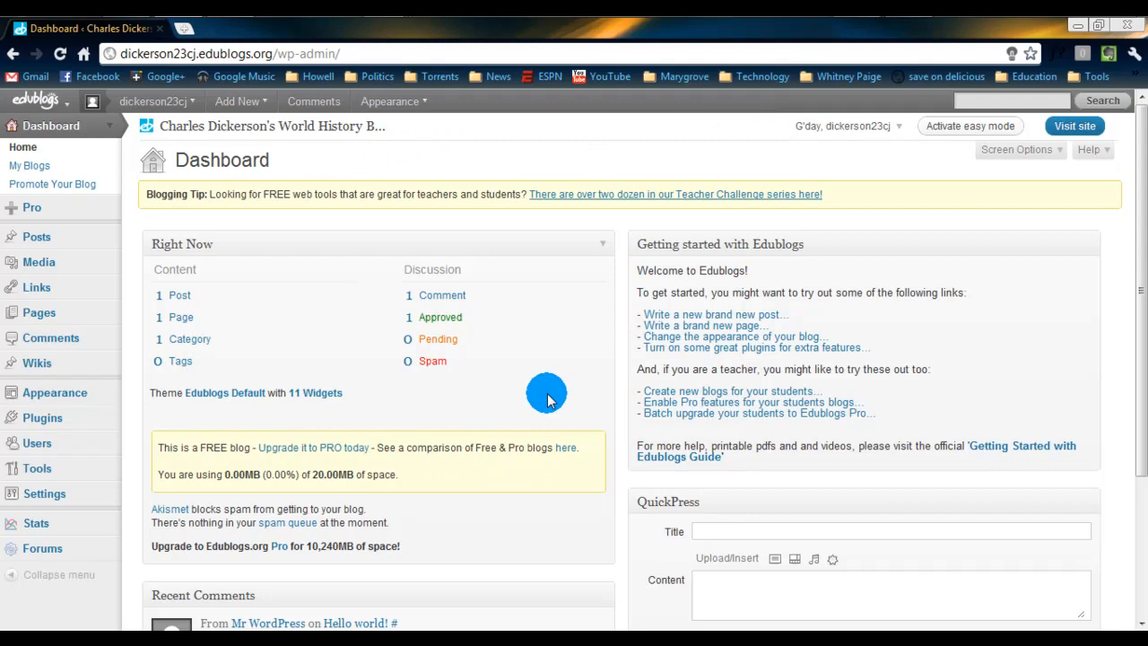
mouse_move(542, 387)
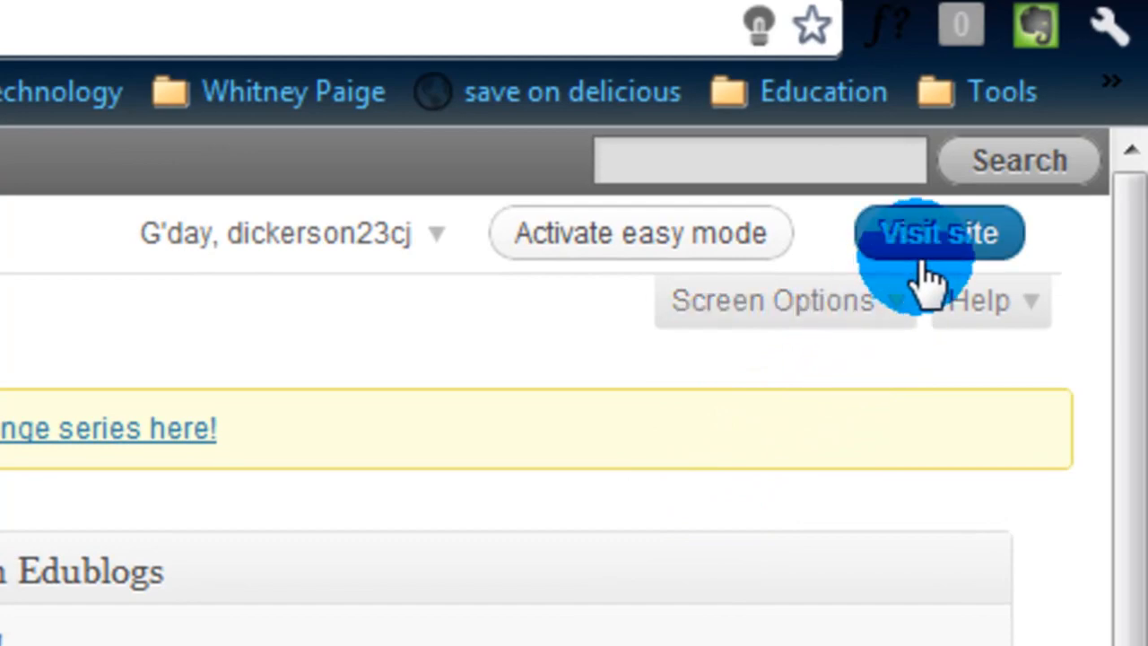
left_click(939, 233)
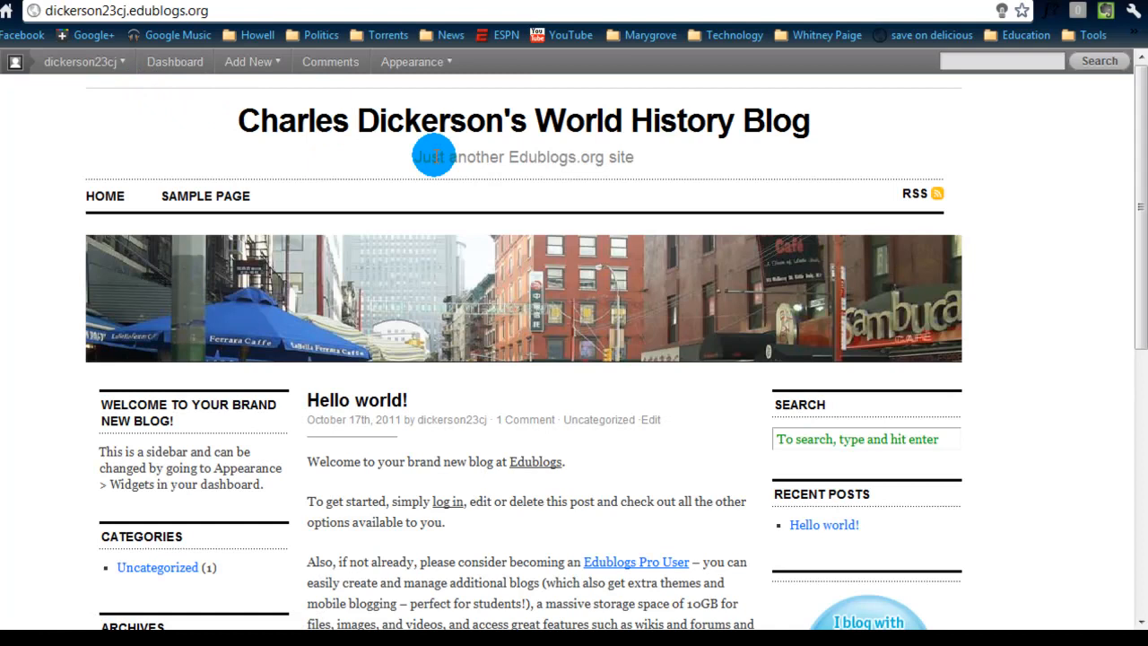
mouse_move(98, 503)
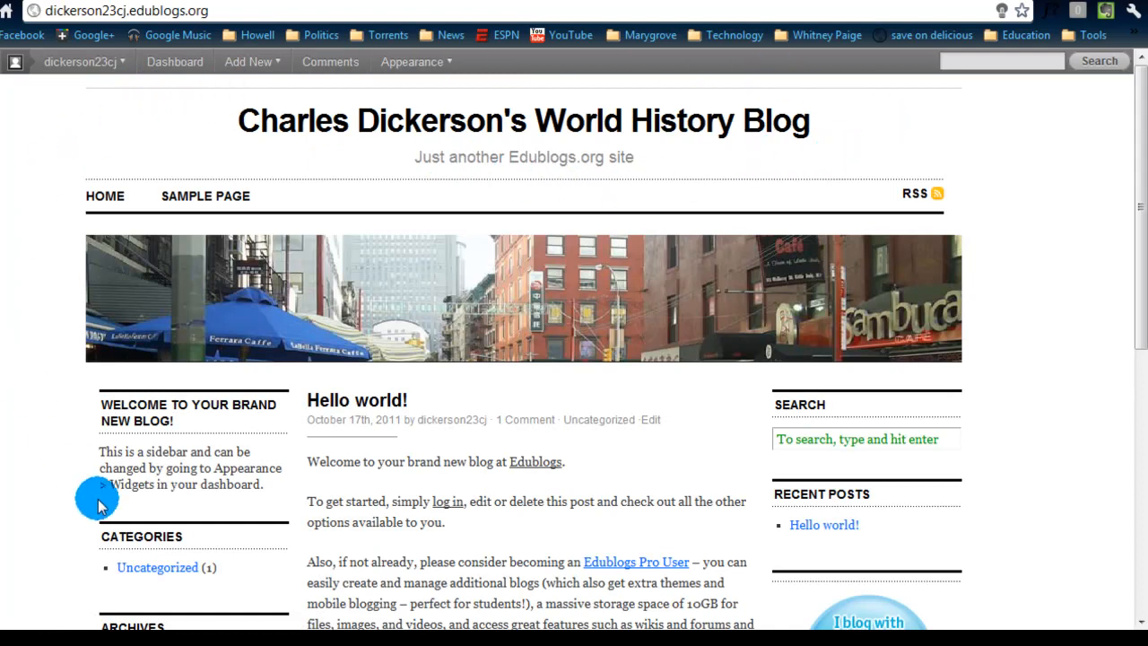
mouse_move(663, 493)
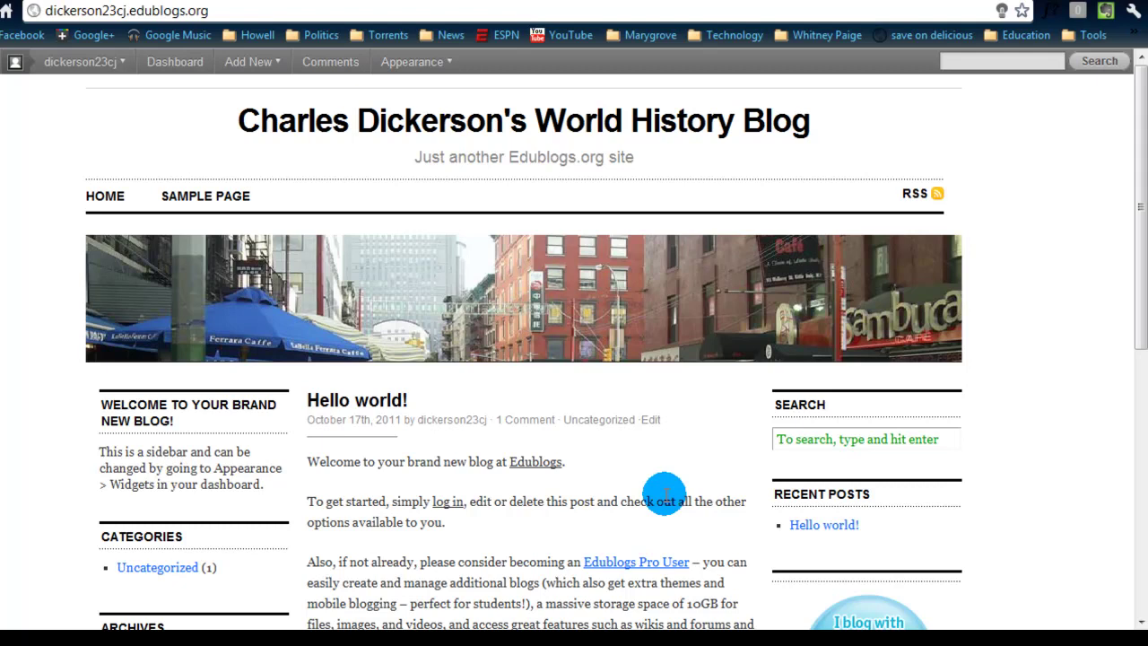
mouse_move(269, 117)
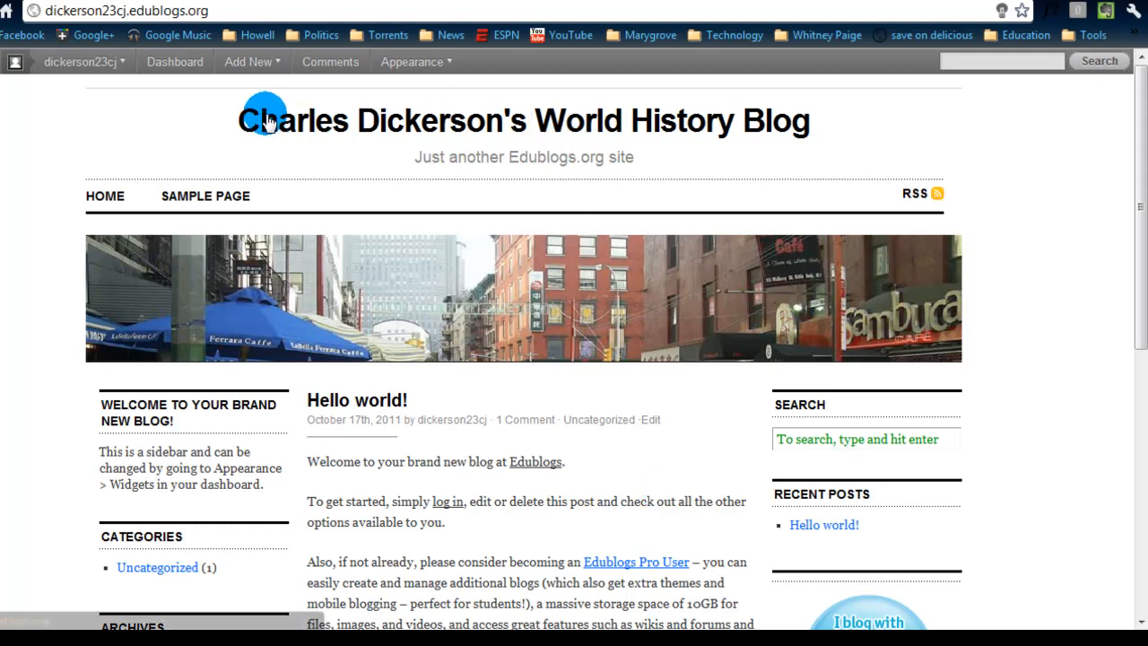
mouse_move(780, 143)
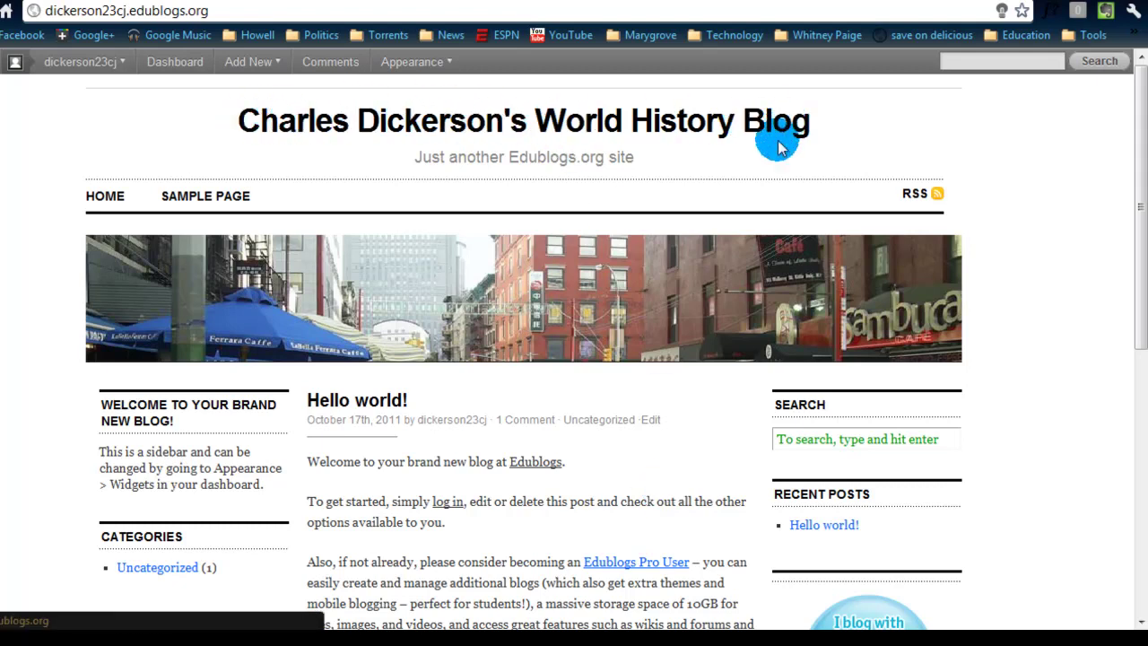
mouse_move(667, 160)
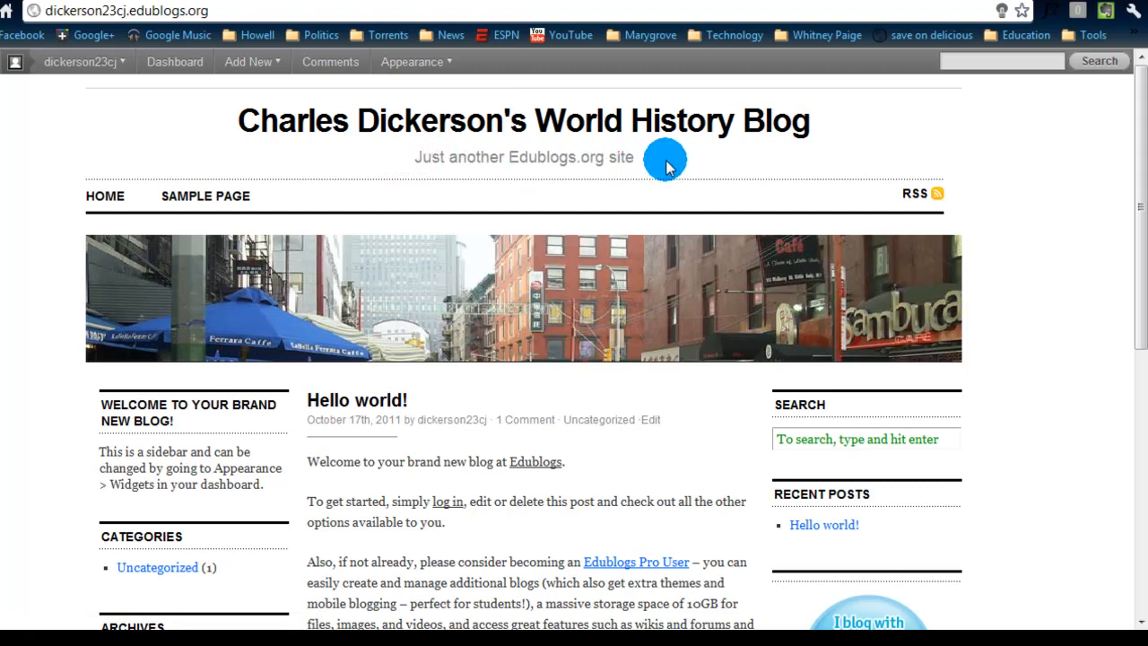
mouse_move(523, 260)
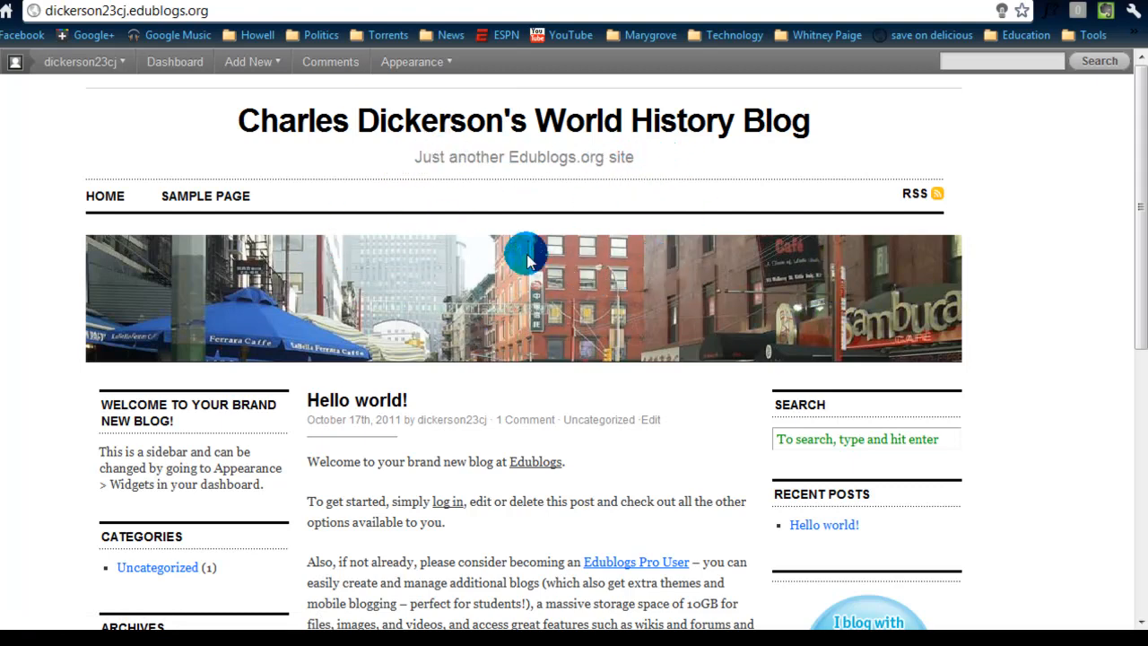
scroll("down", 3)
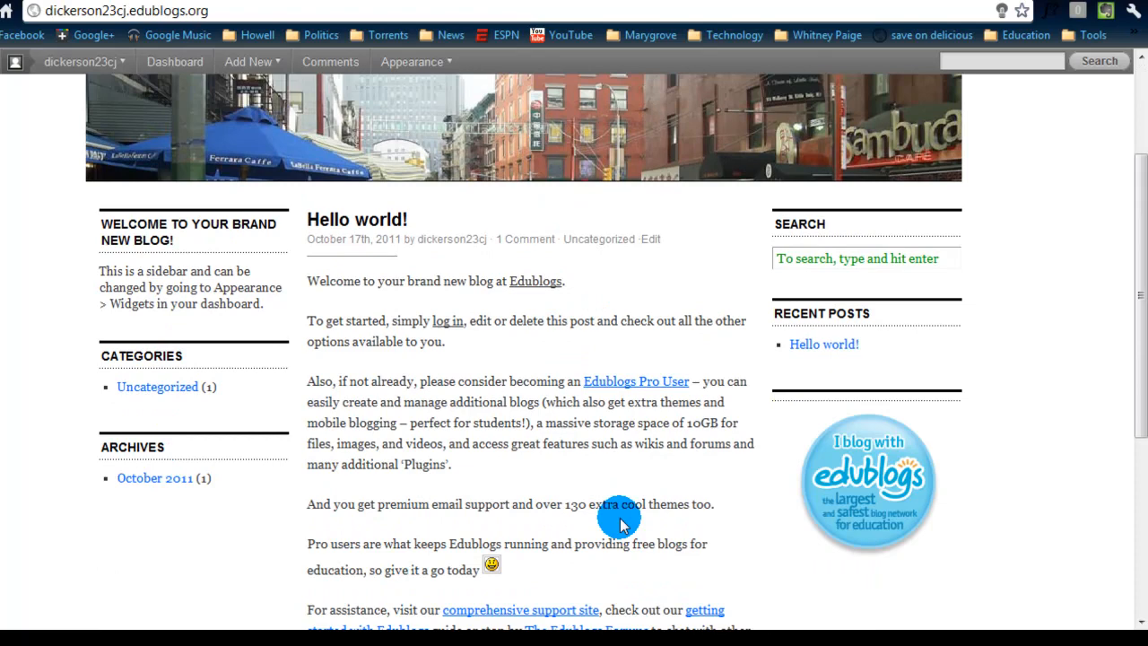
mouse_move(319, 222)
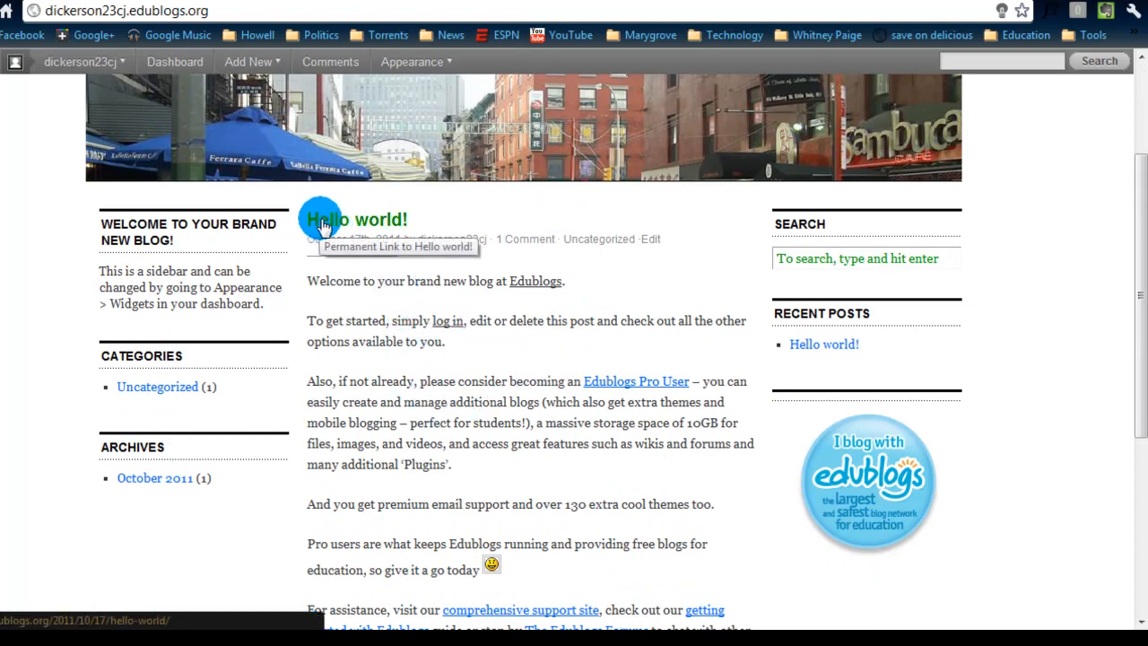
mouse_move(439, 326)
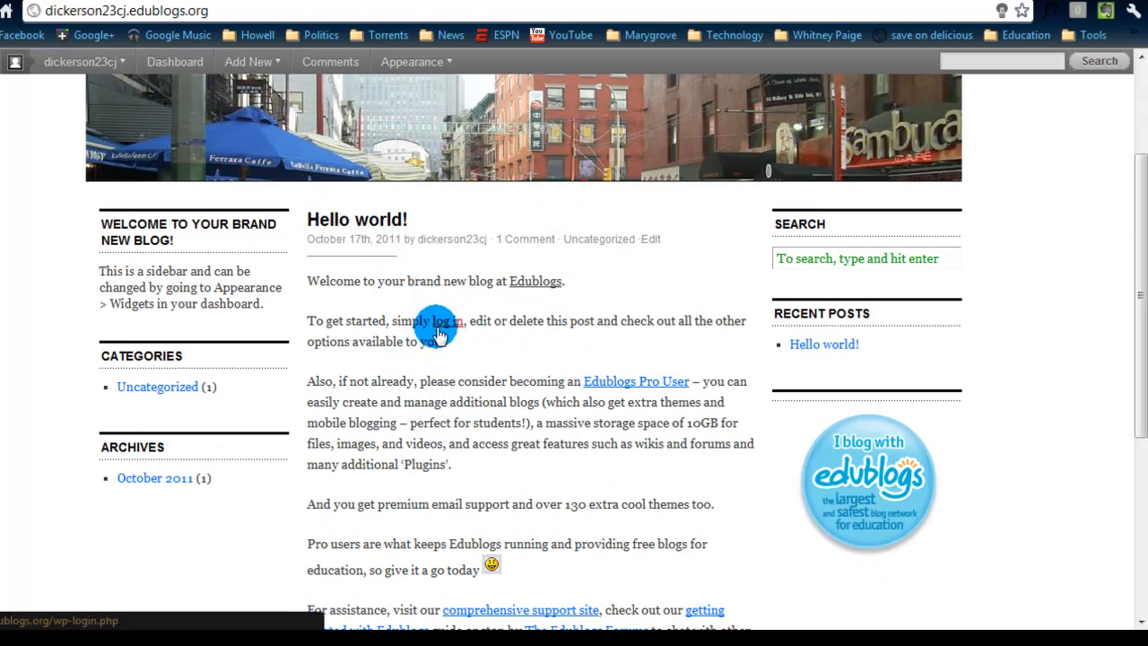
scroll("up", 3)
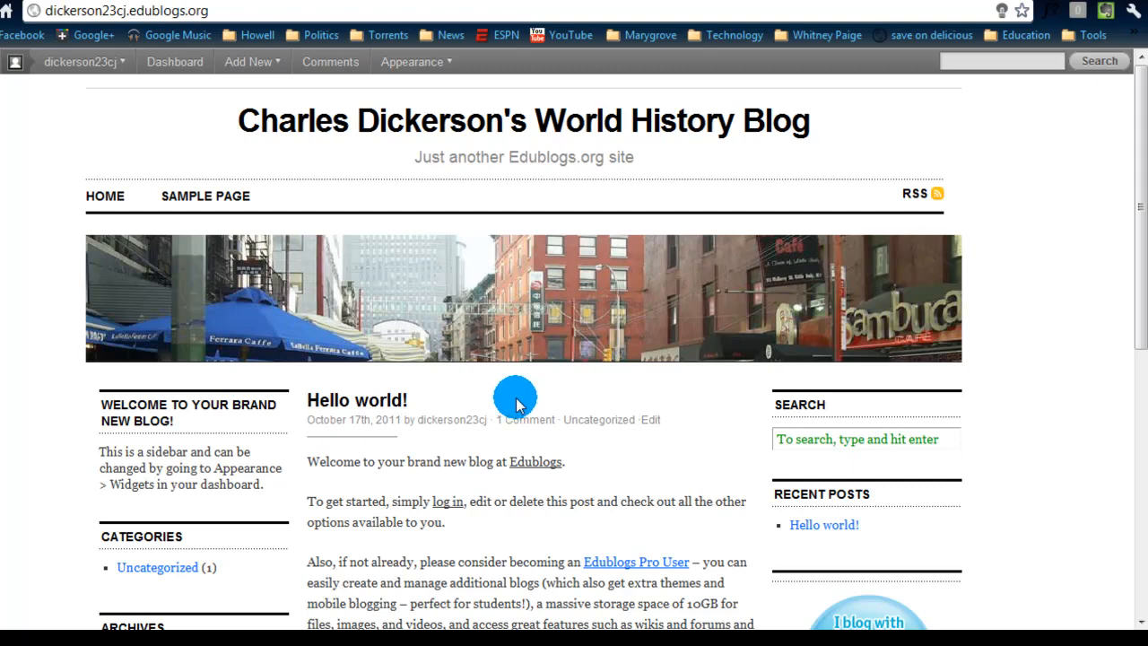
scroll("down", 3)
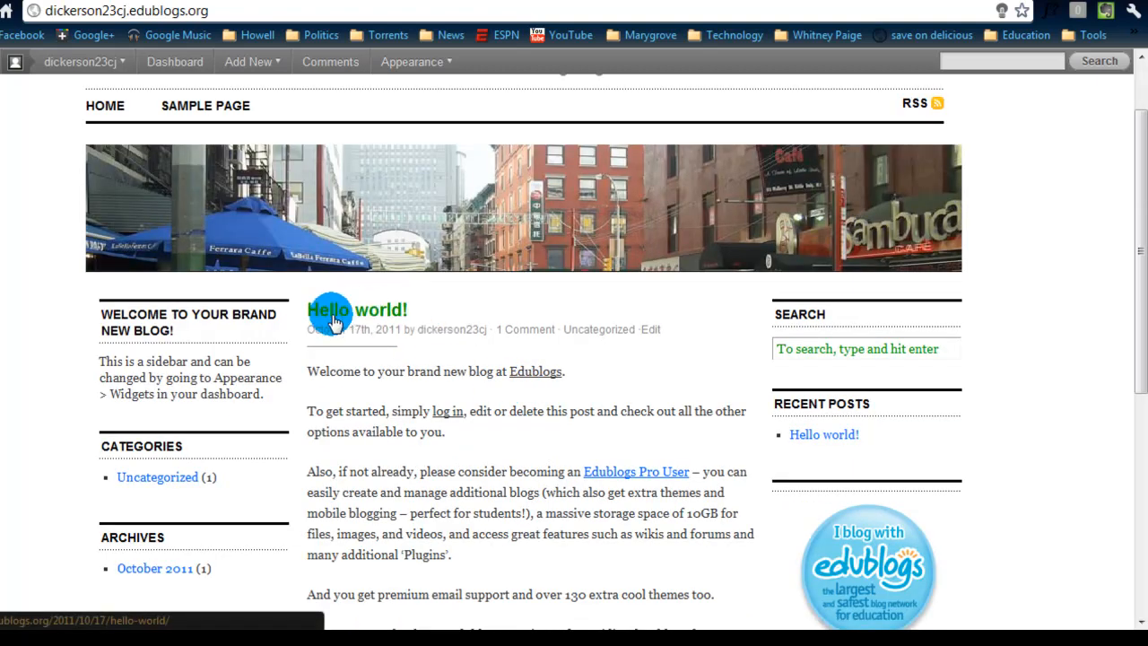
mouse_move(517, 448)
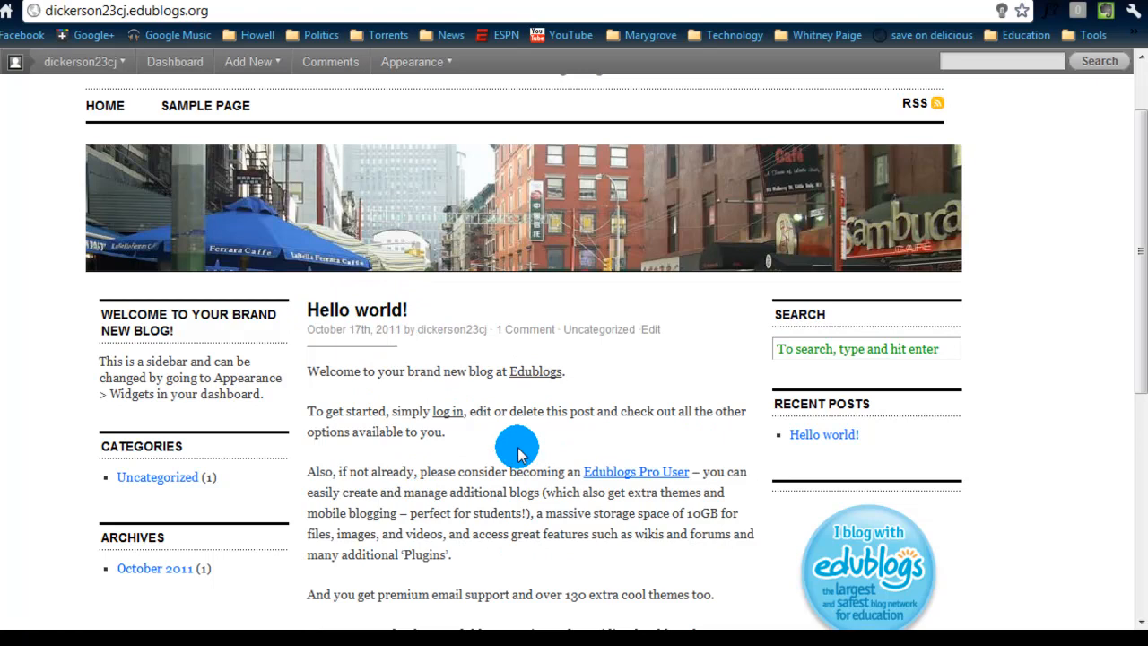
scroll("down", 3)
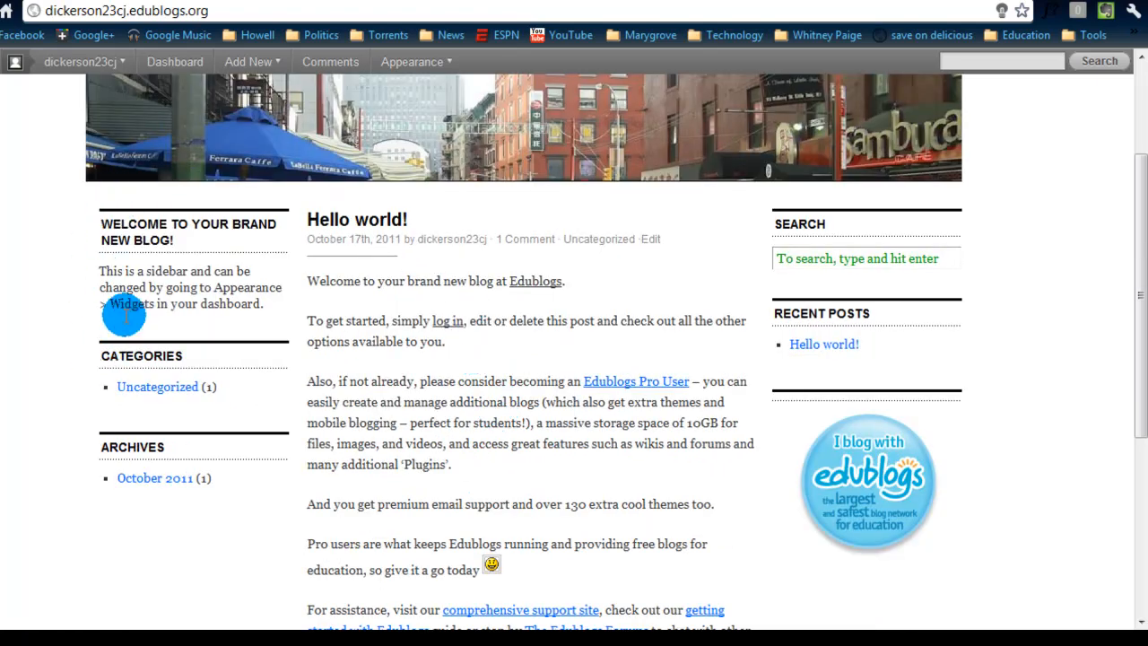
scroll("up", 3)
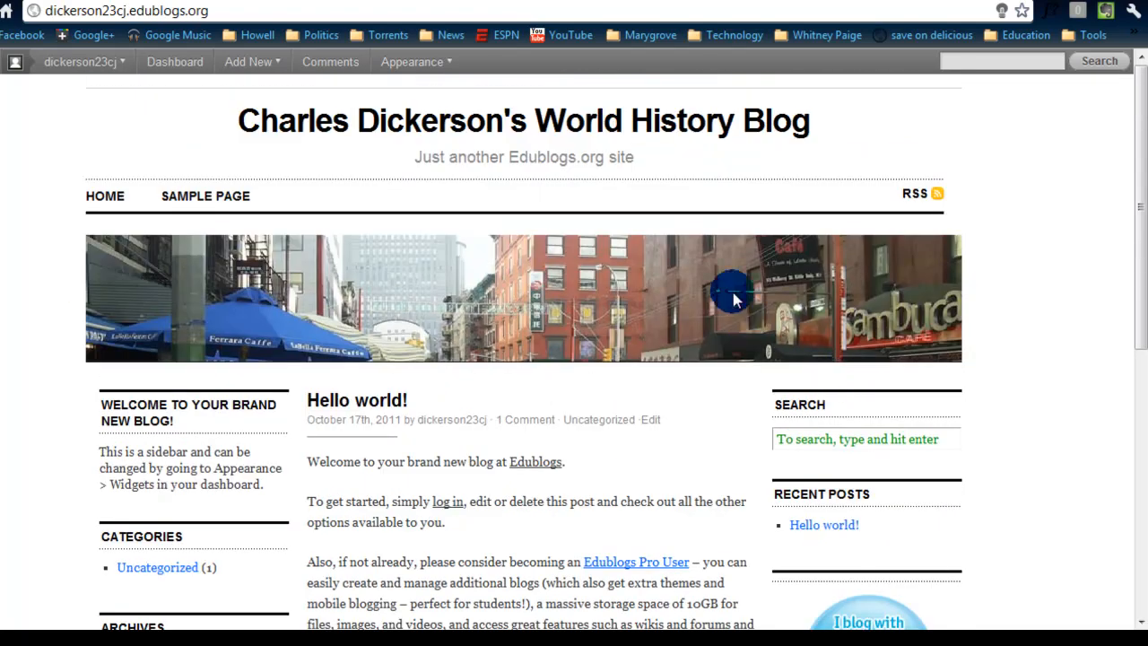
mouse_move(139, 75)
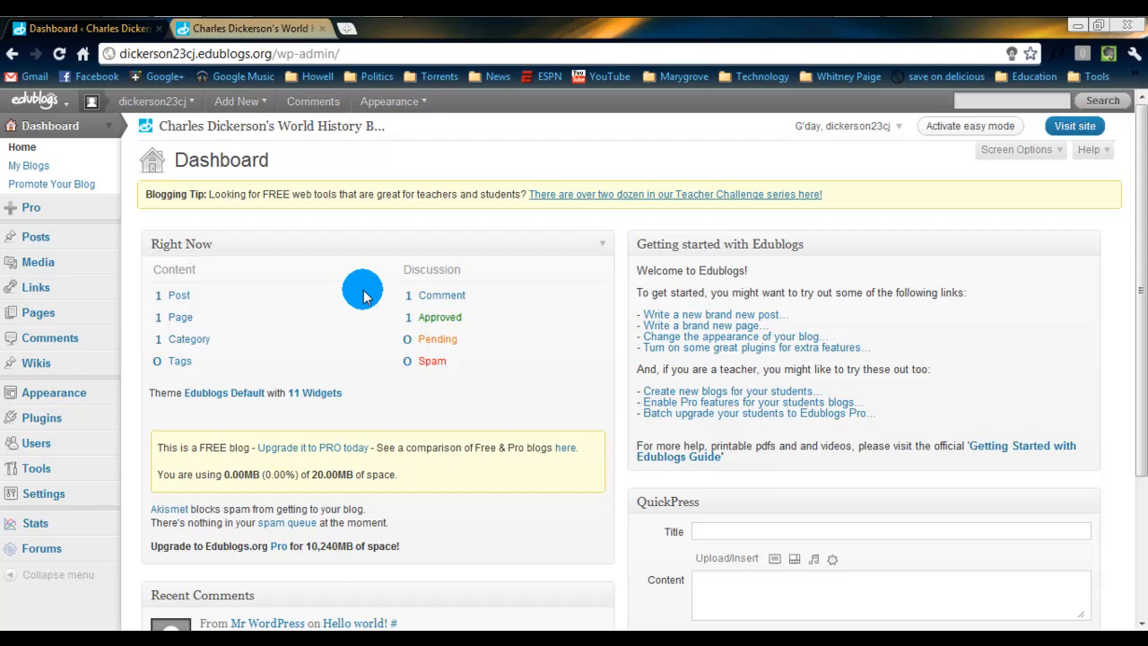
mouse_move(350, 285)
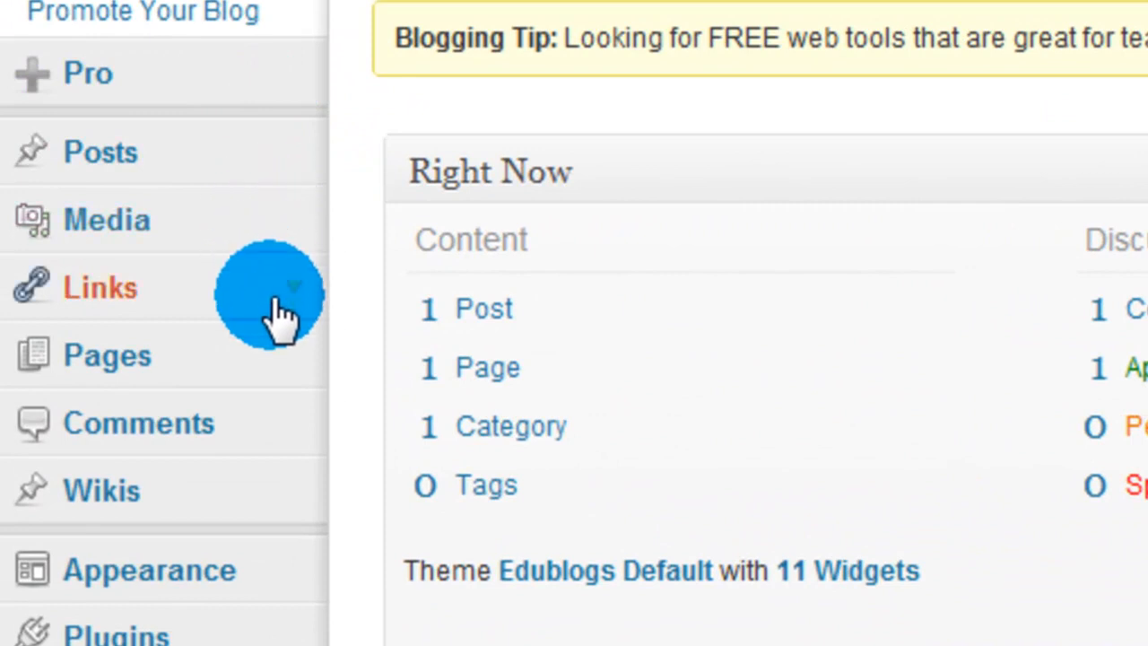
mouse_move(278, 624)
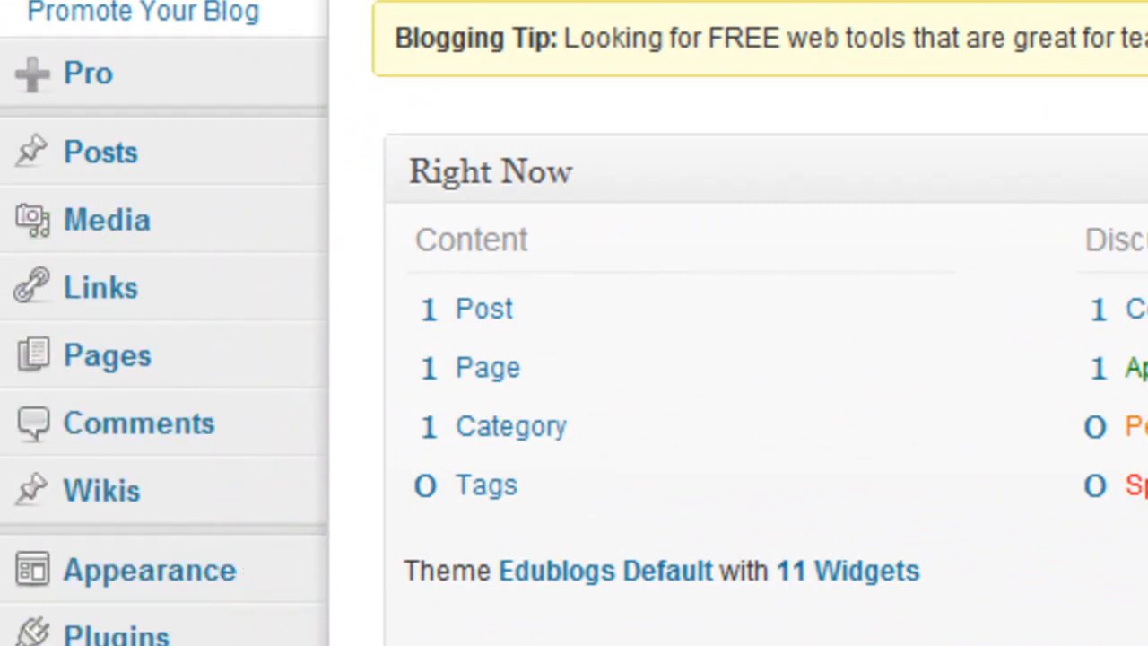
mouse_move(368, 229)
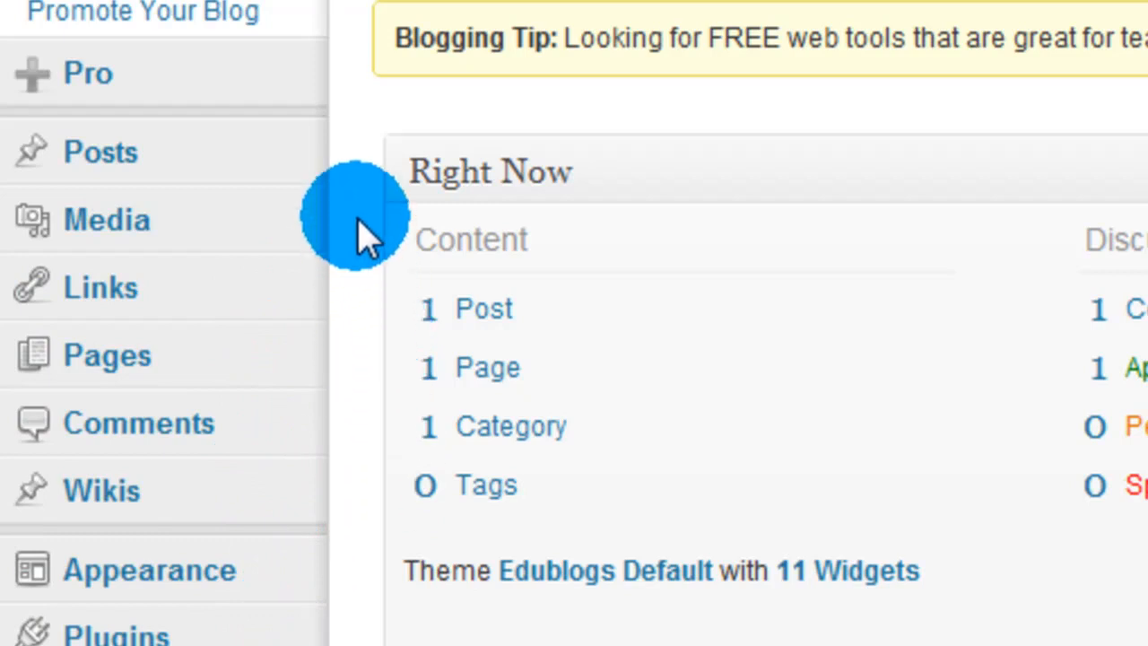
mouse_move(90, 73)
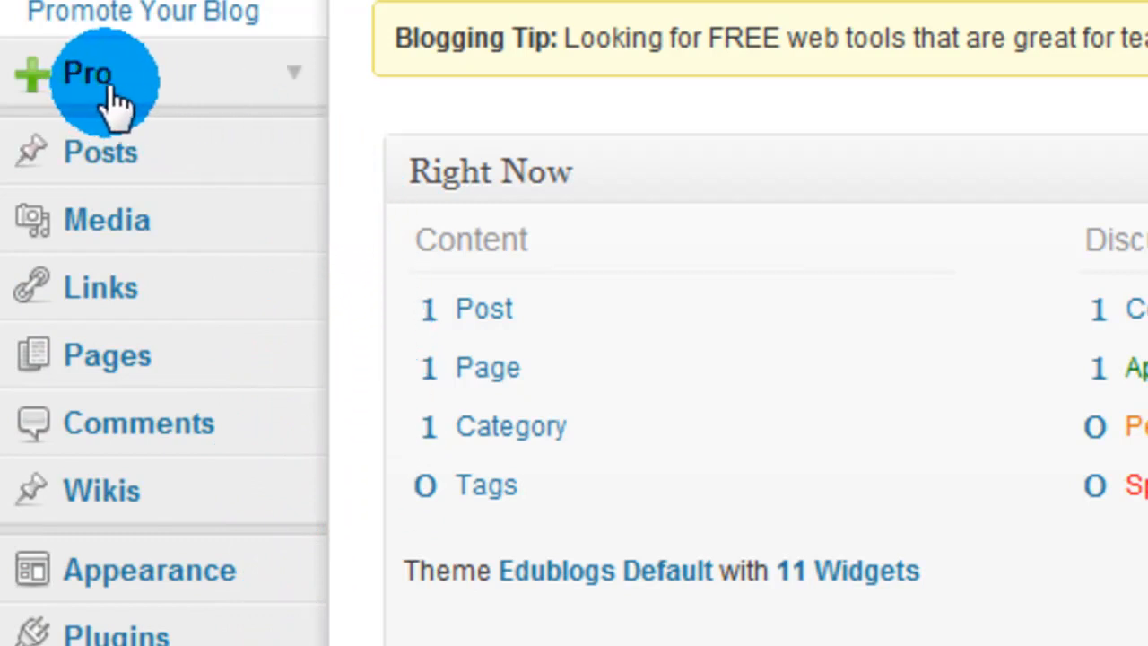
mouse_move(255, 140)
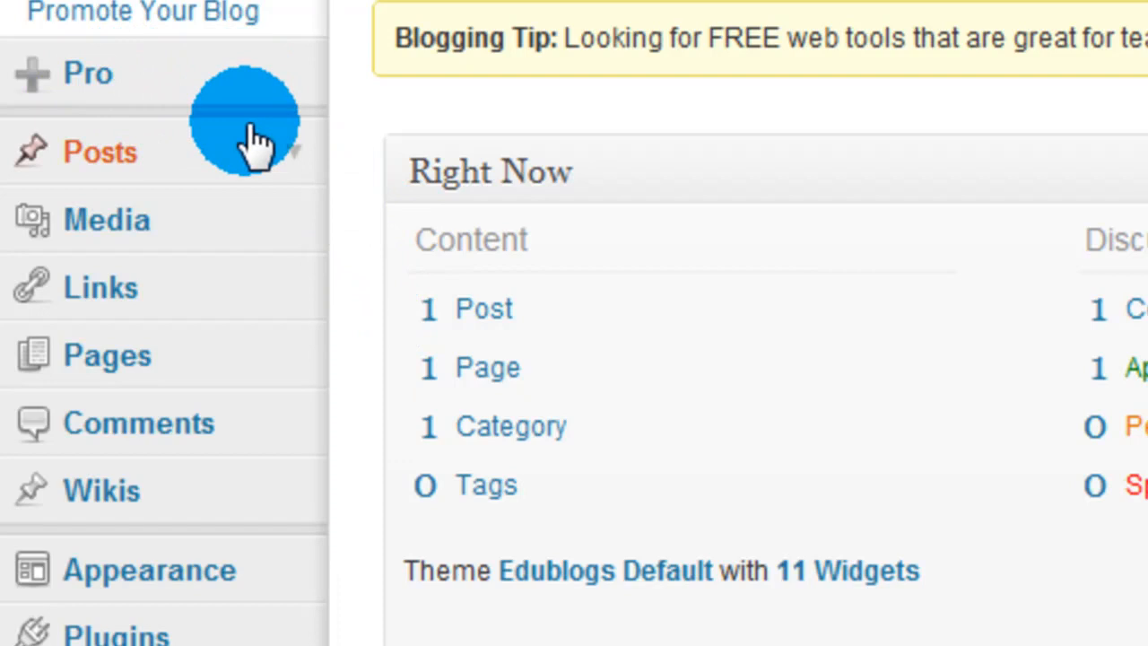
mouse_move(165, 176)
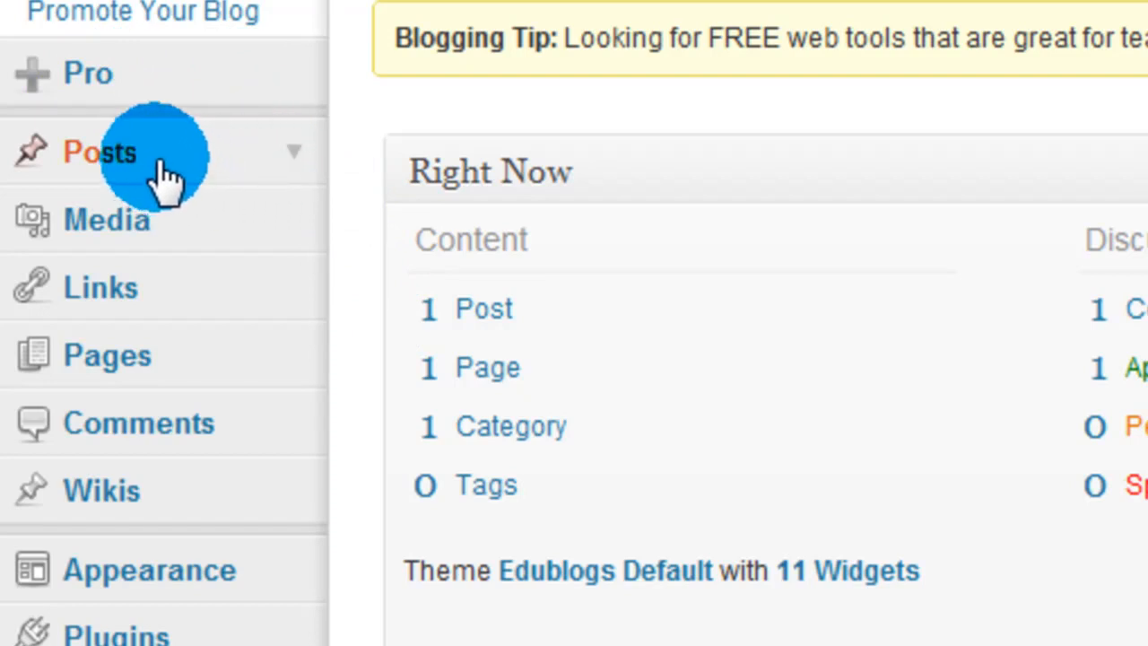
mouse_move(291, 183)
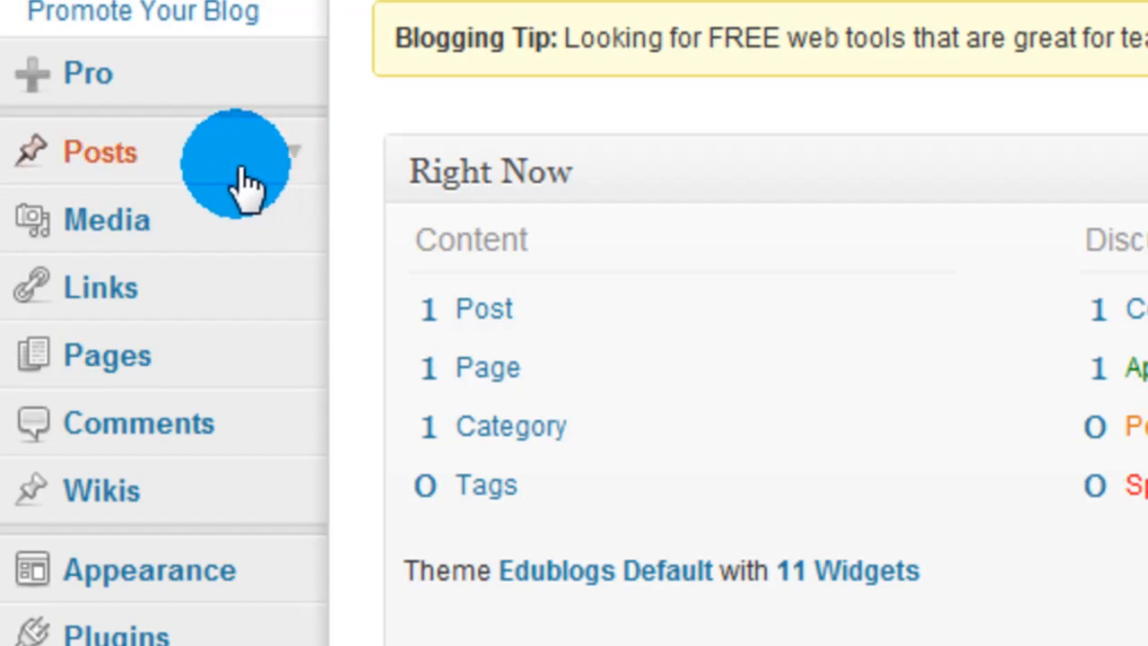
mouse_move(269, 170)
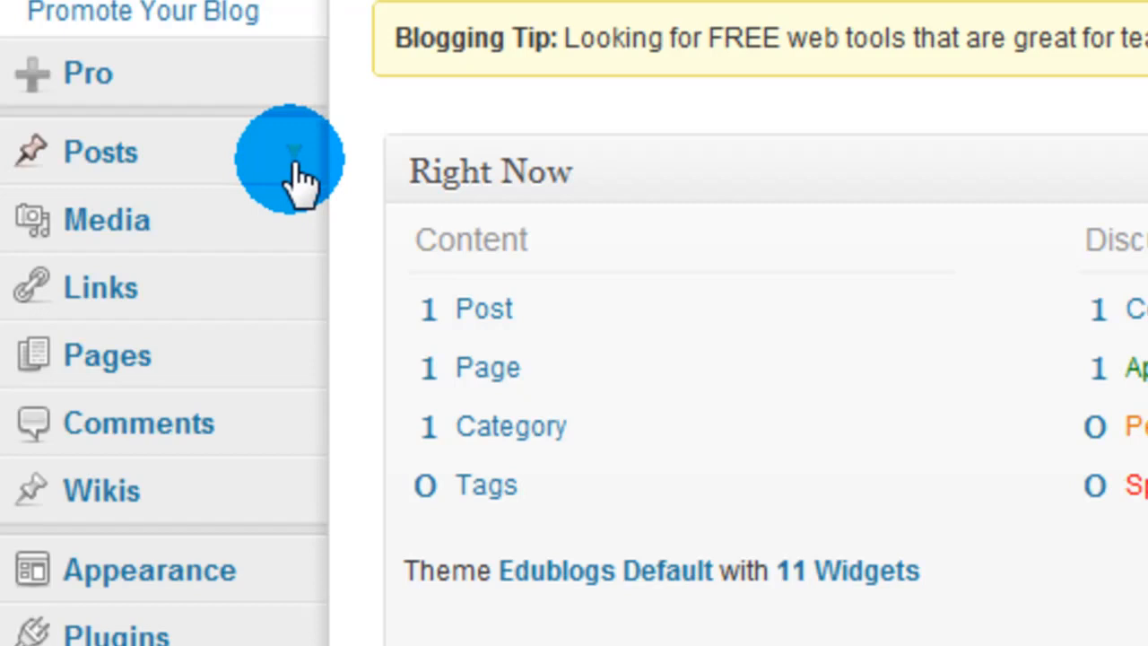
left_click(100, 150)
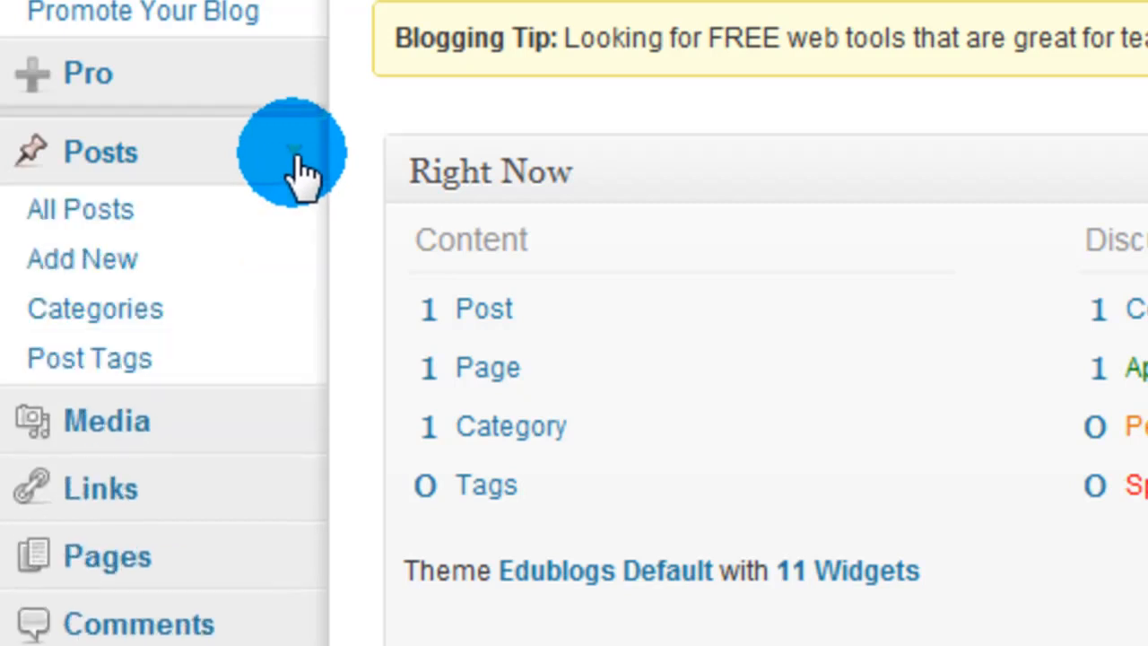
mouse_move(296, 189)
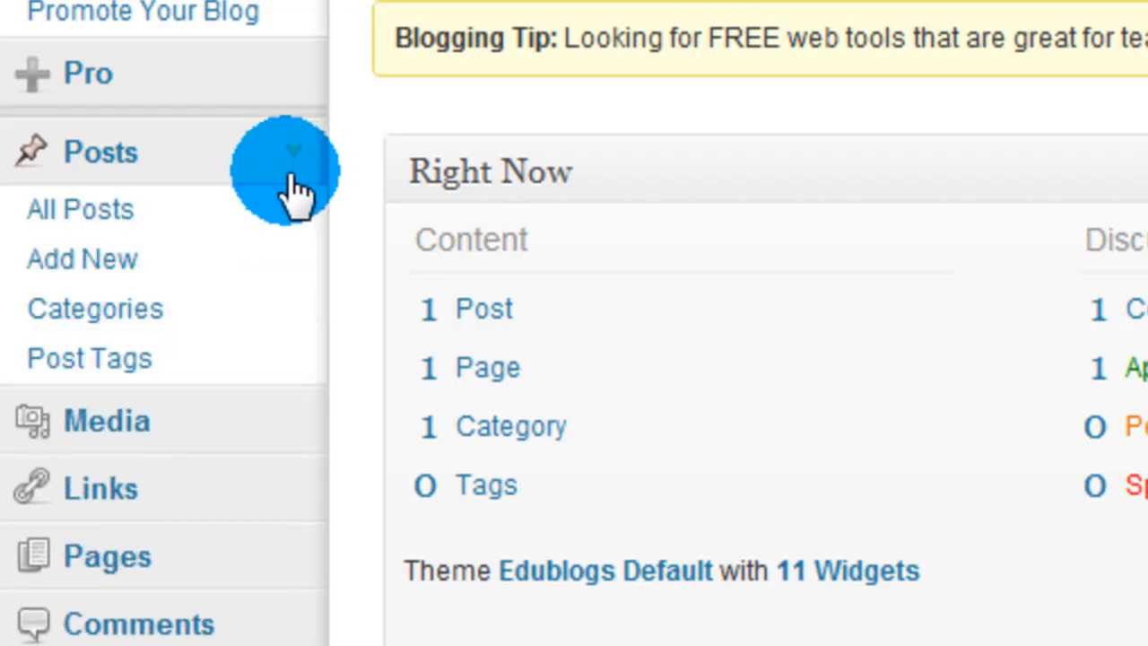
mouse_move(268, 266)
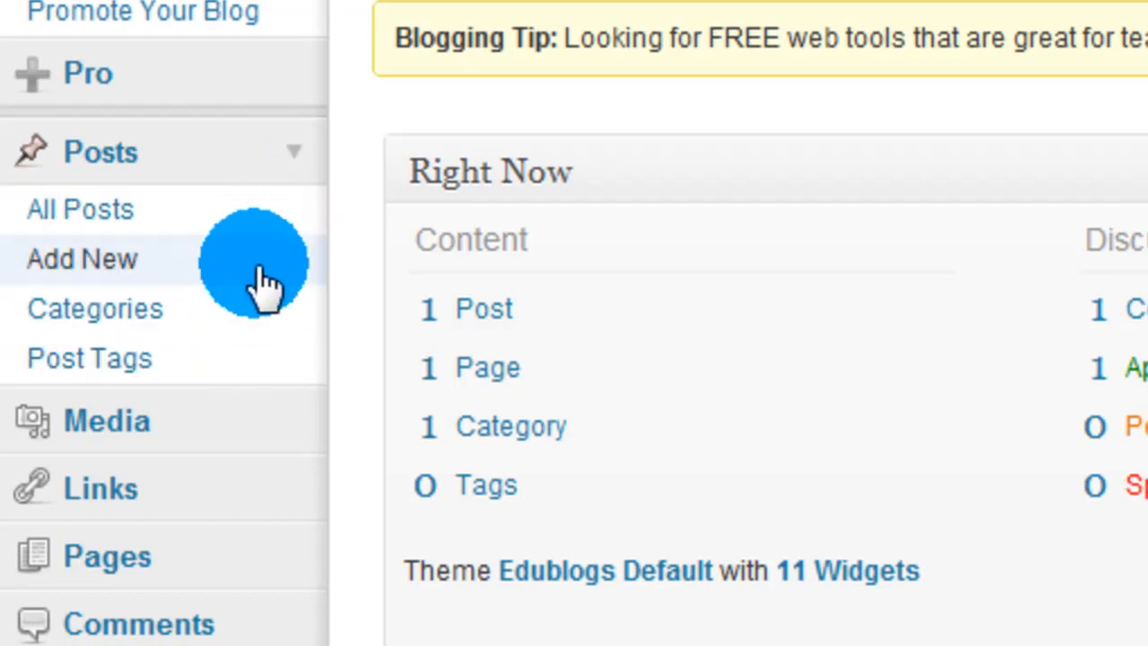
mouse_move(269, 161)
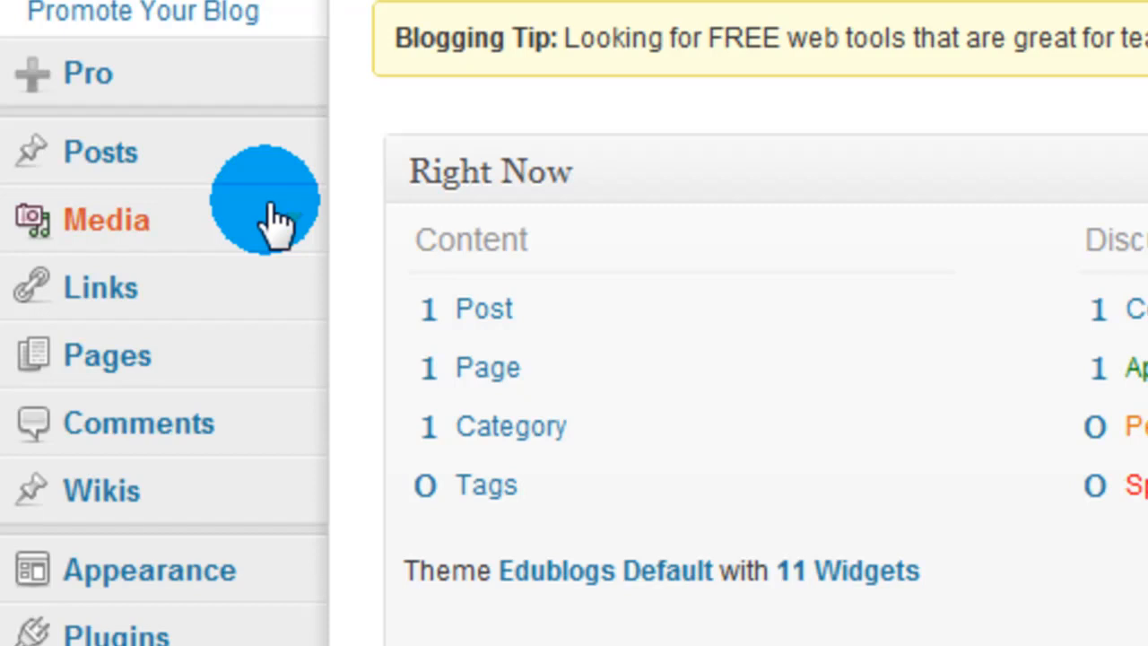
mouse_move(308, 296)
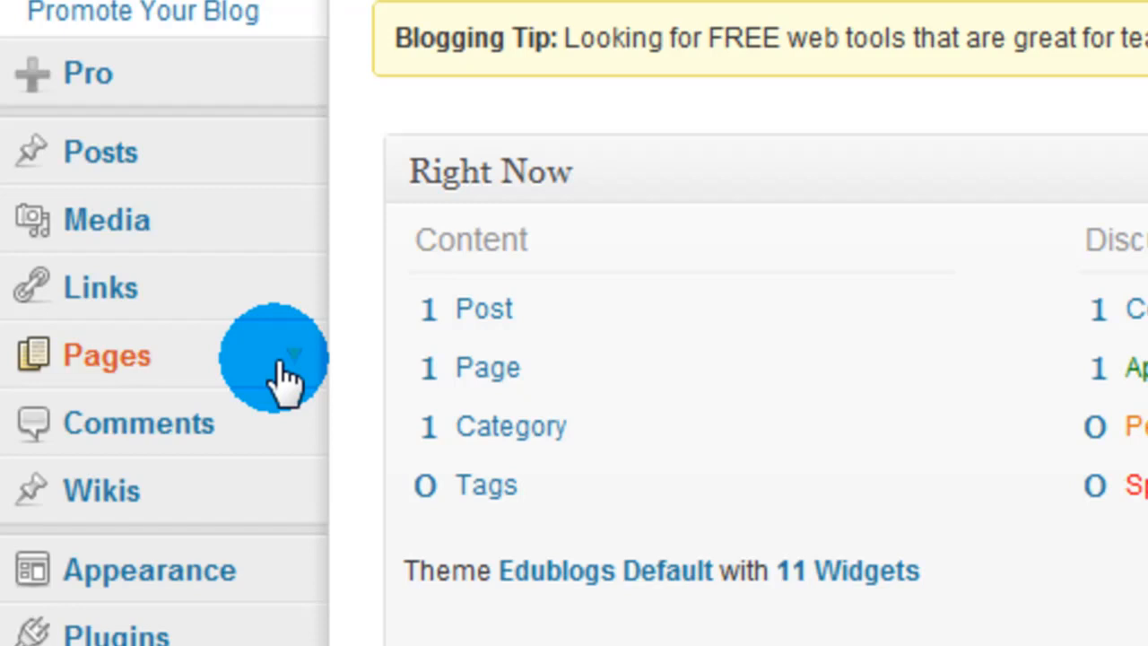
mouse_move(296, 440)
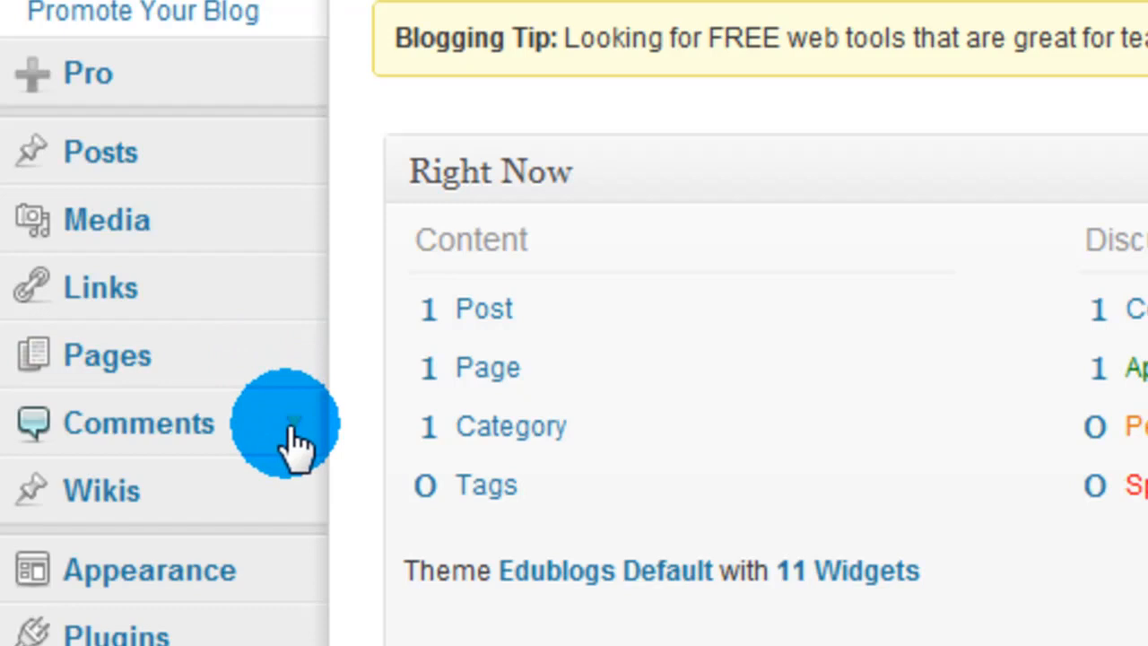
scroll("down", 3)
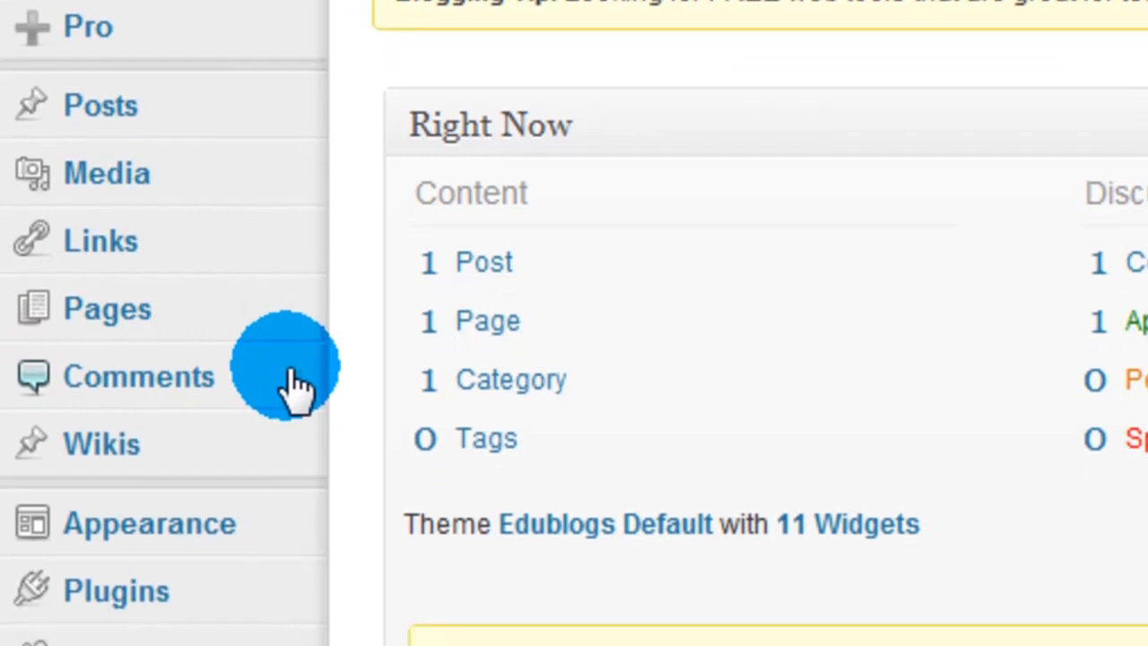
scroll("down", 3)
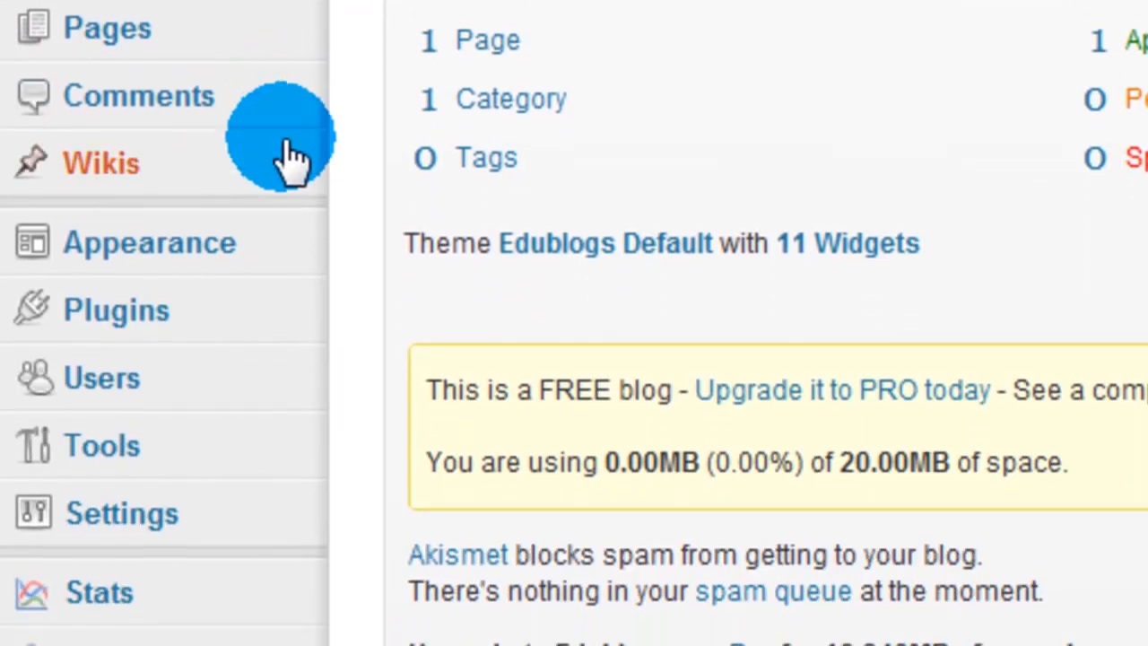
mouse_move(296, 247)
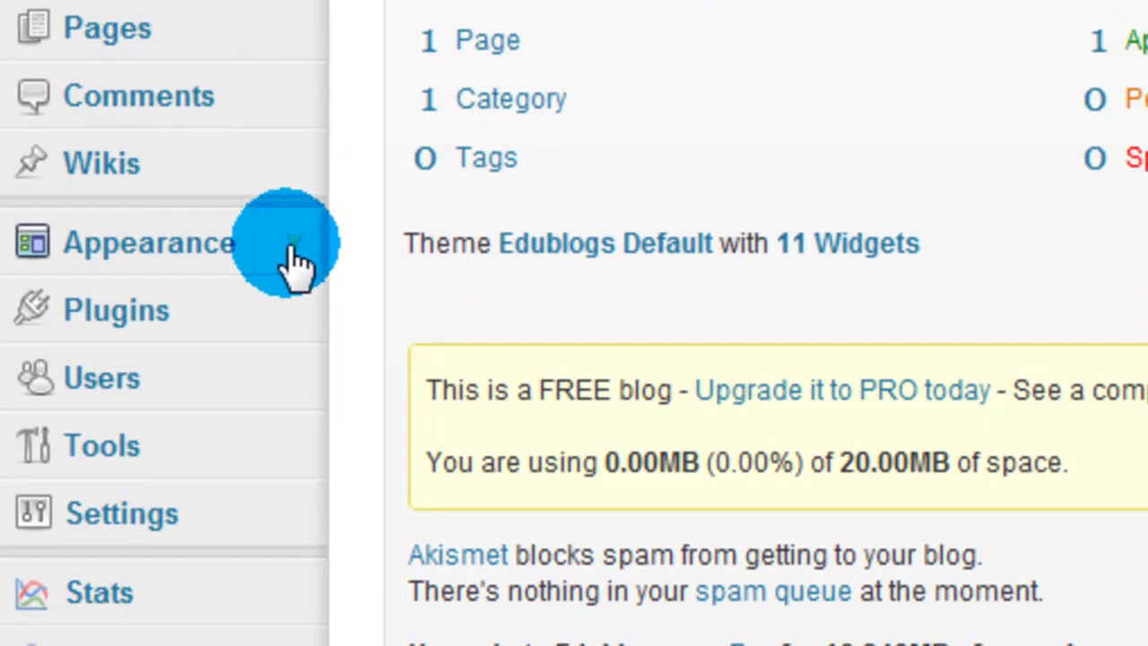
left_click(147, 242)
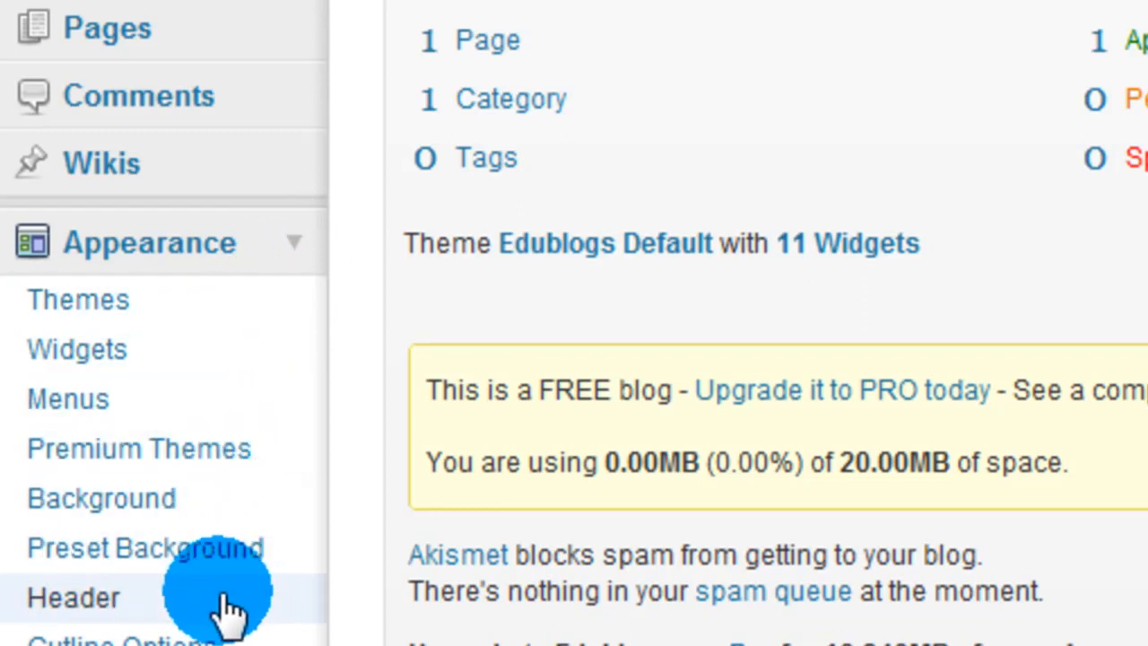
mouse_move(242, 302)
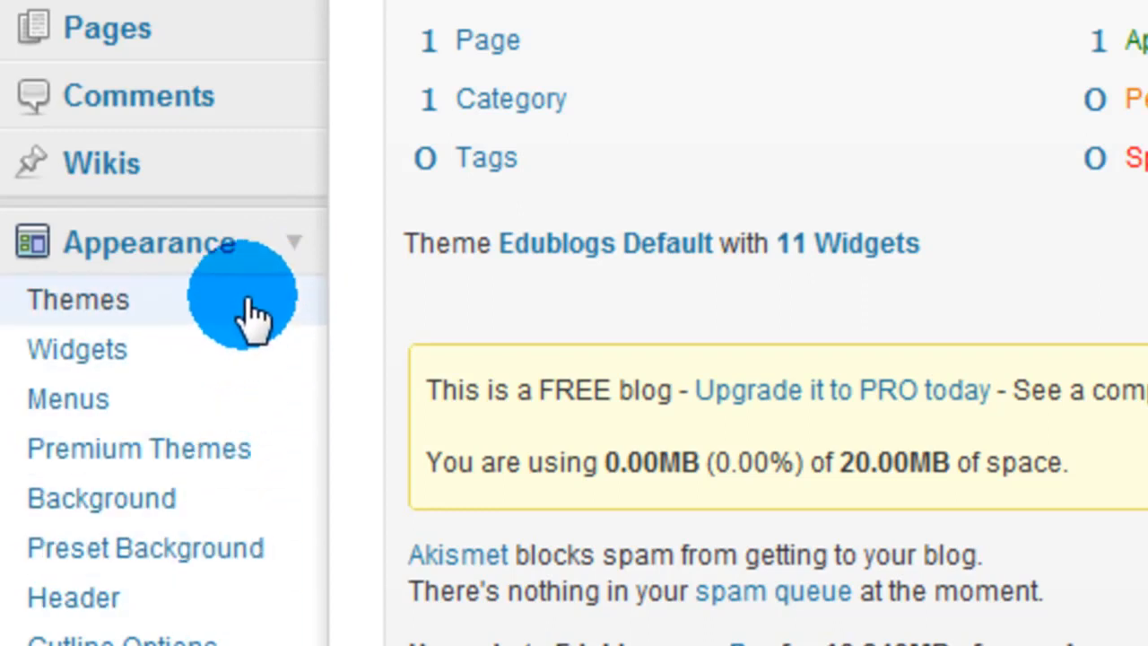
mouse_move(308, 248)
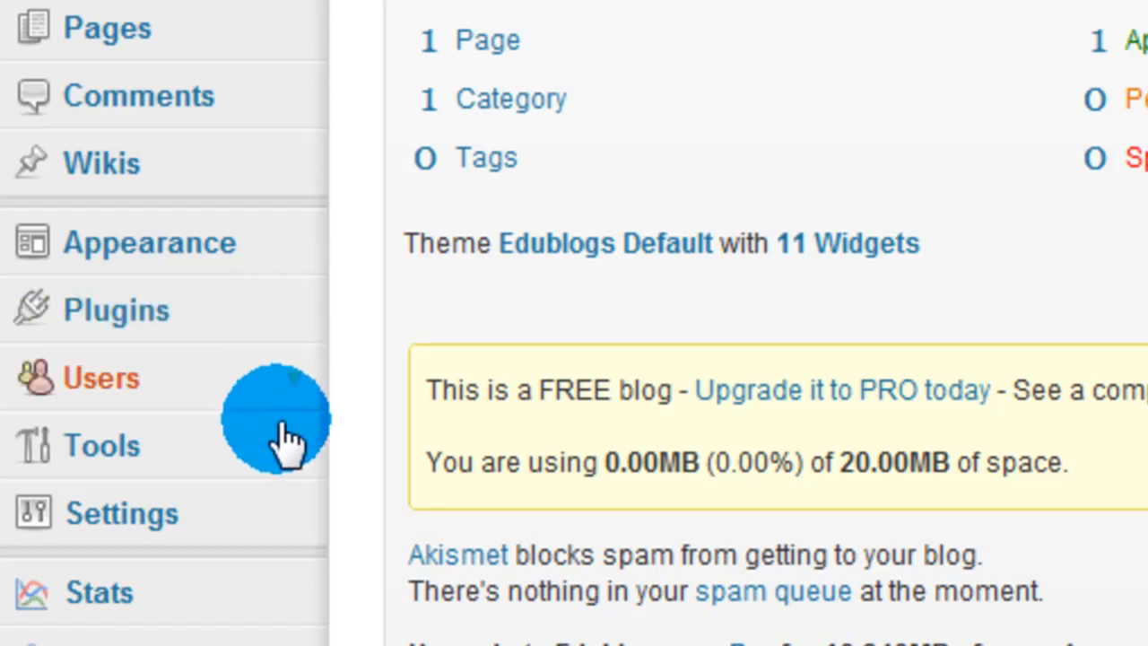
mouse_move(301, 368)
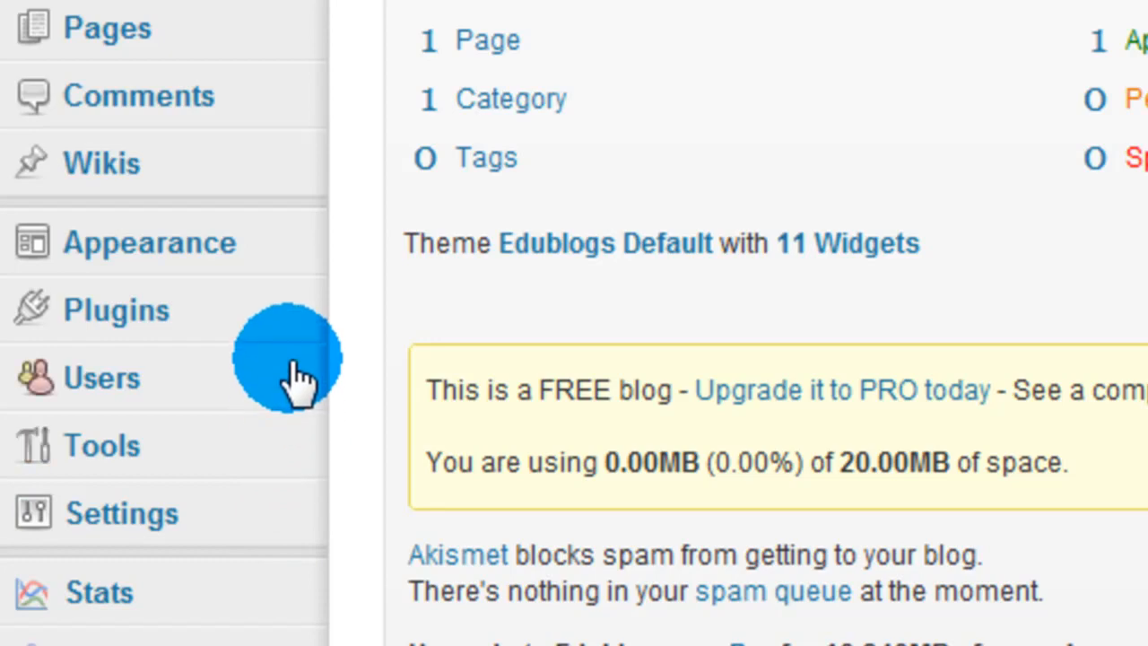
scroll("up", 3)
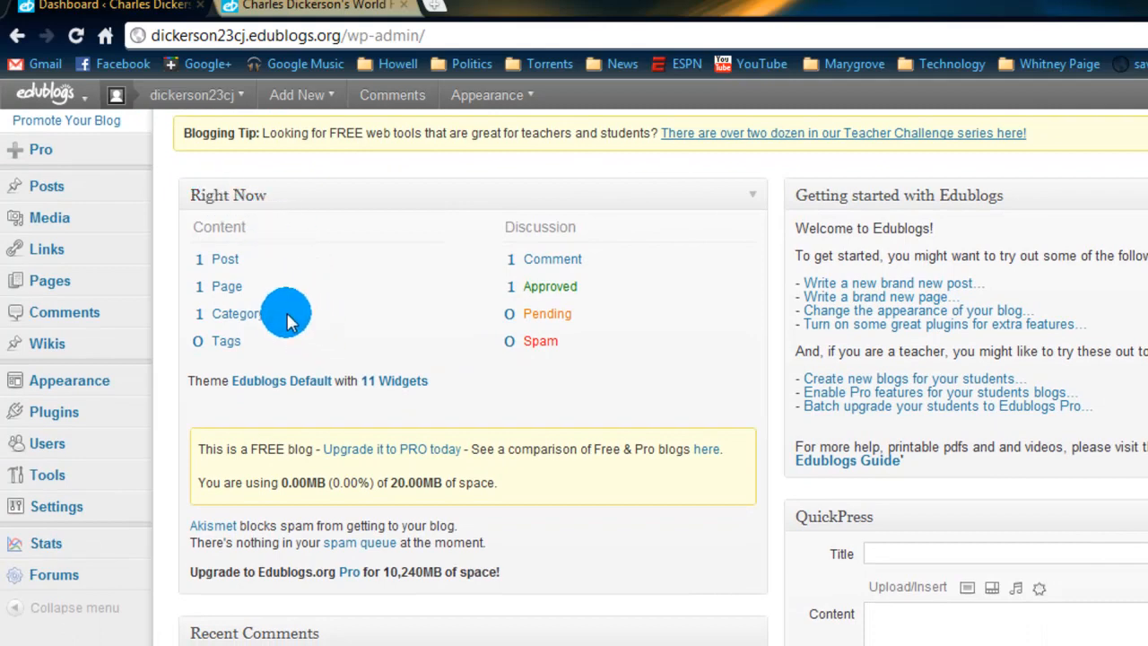
mouse_move(344, 422)
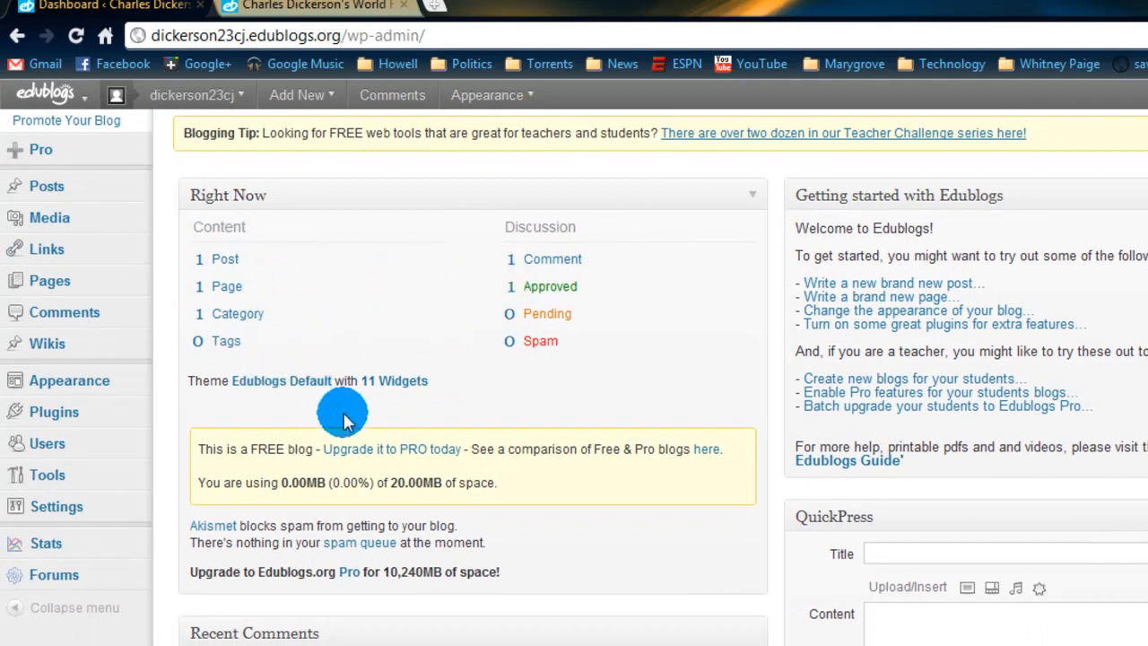
mouse_move(316, 314)
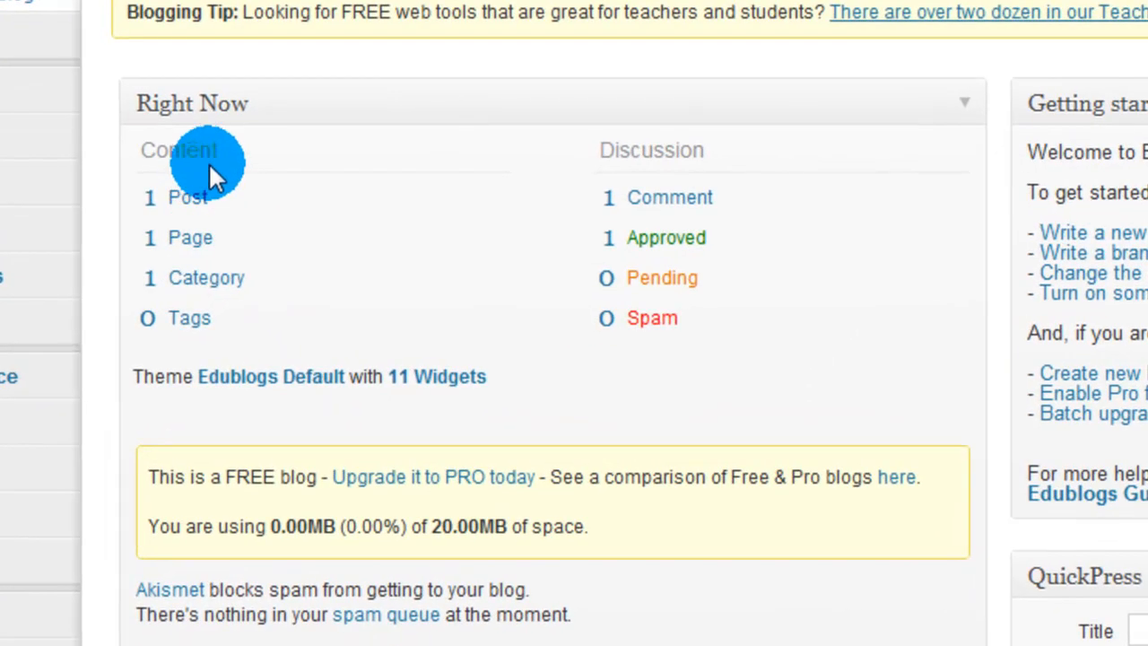
mouse_move(265, 147)
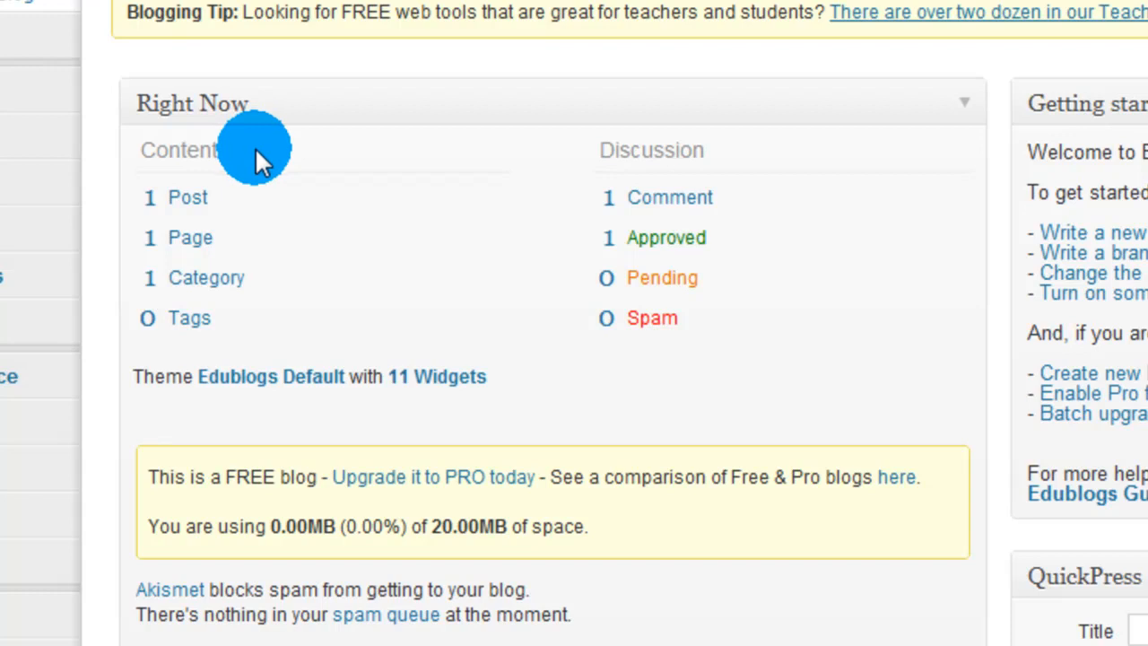
mouse_move(147, 284)
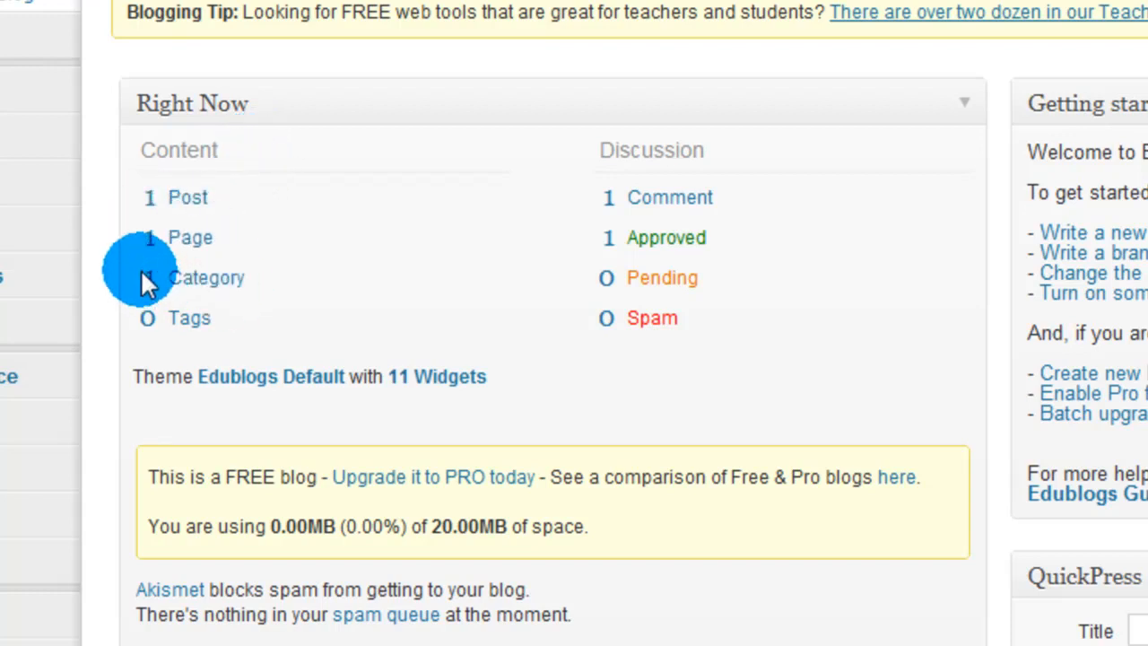
mouse_move(269, 341)
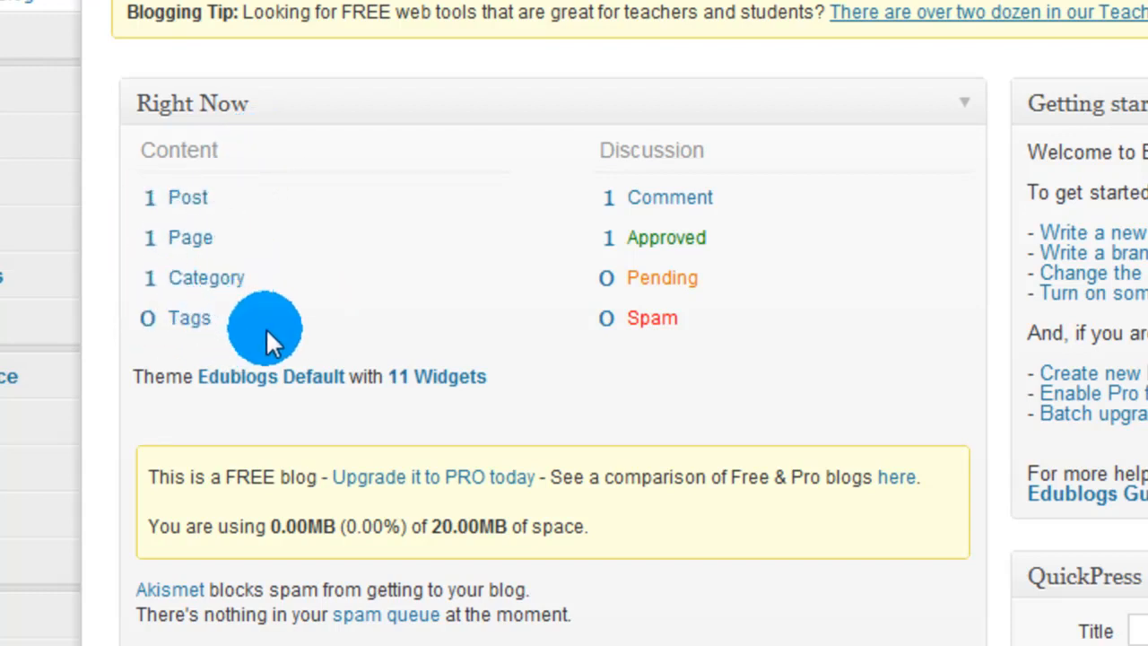
mouse_move(309, 278)
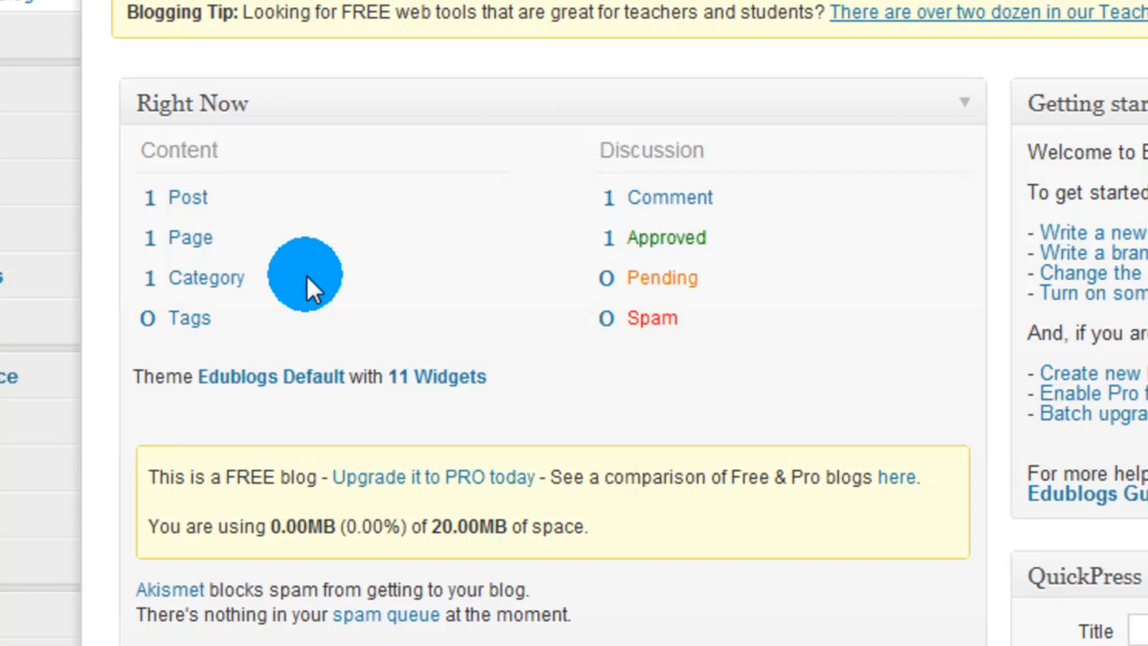
mouse_move(212, 152)
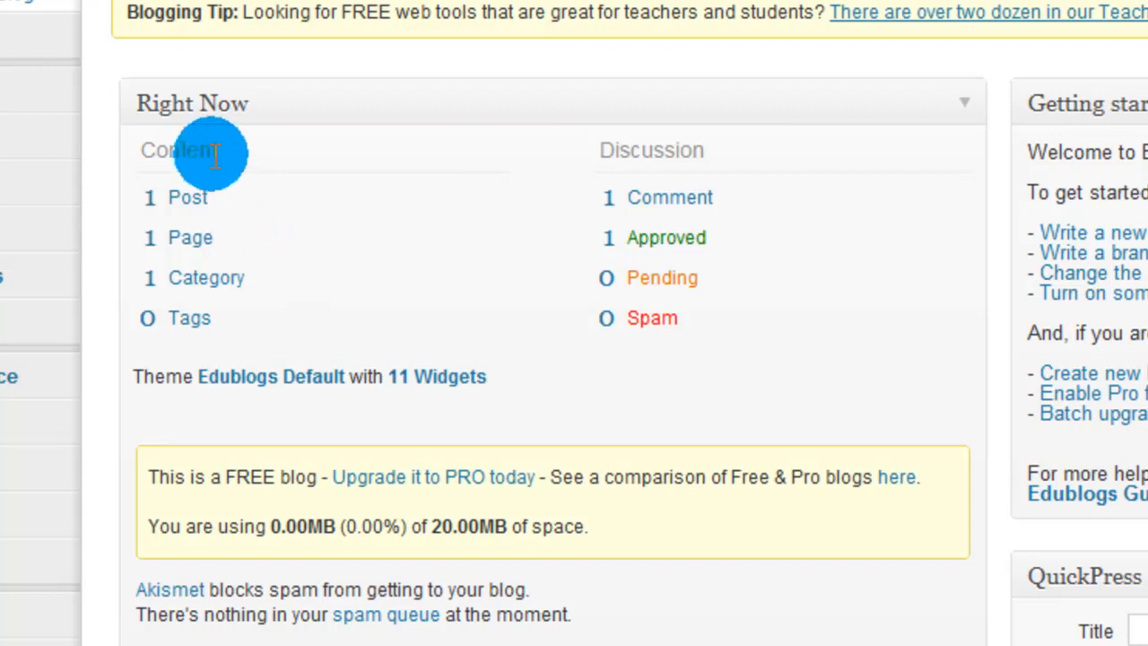
mouse_move(592, 150)
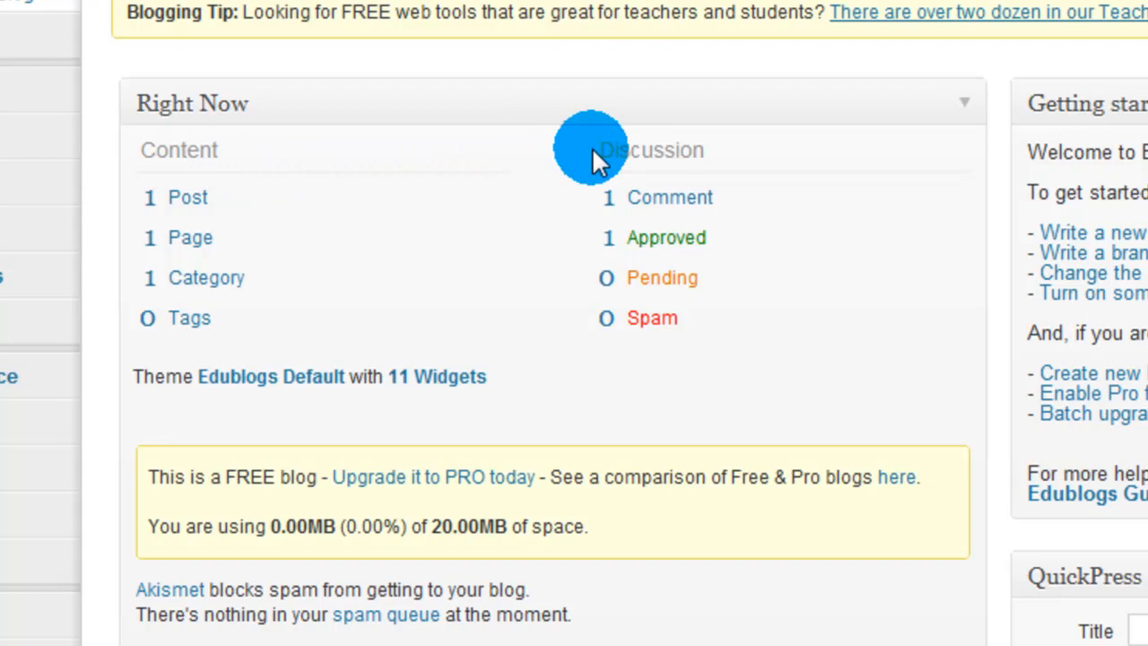
mouse_move(624, 200)
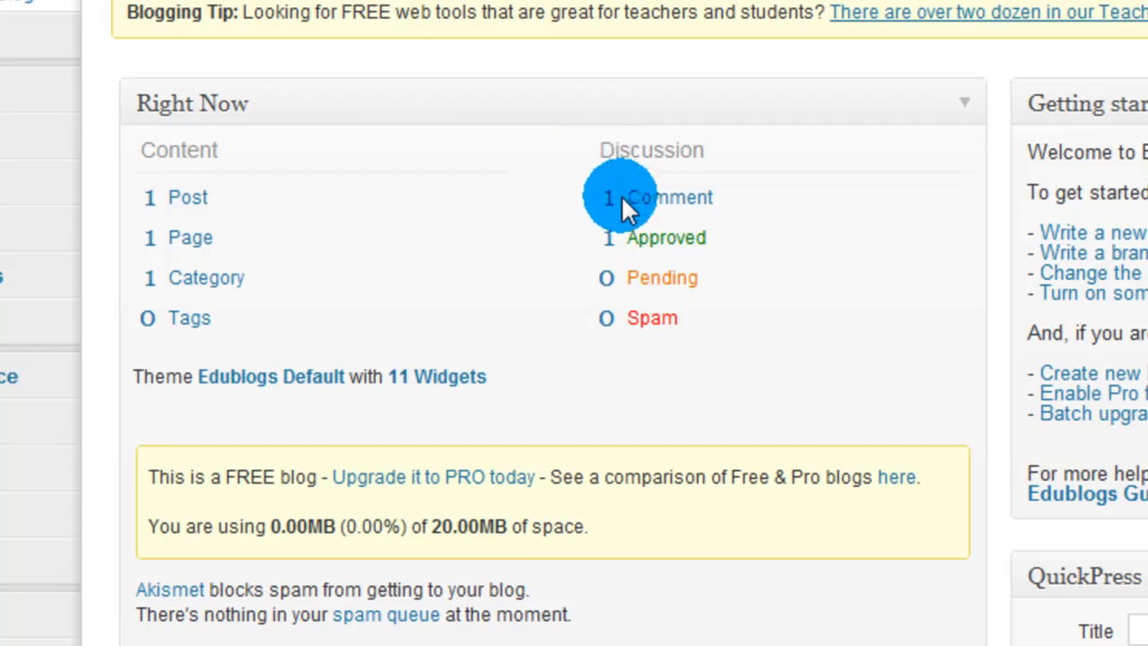
mouse_move(627, 260)
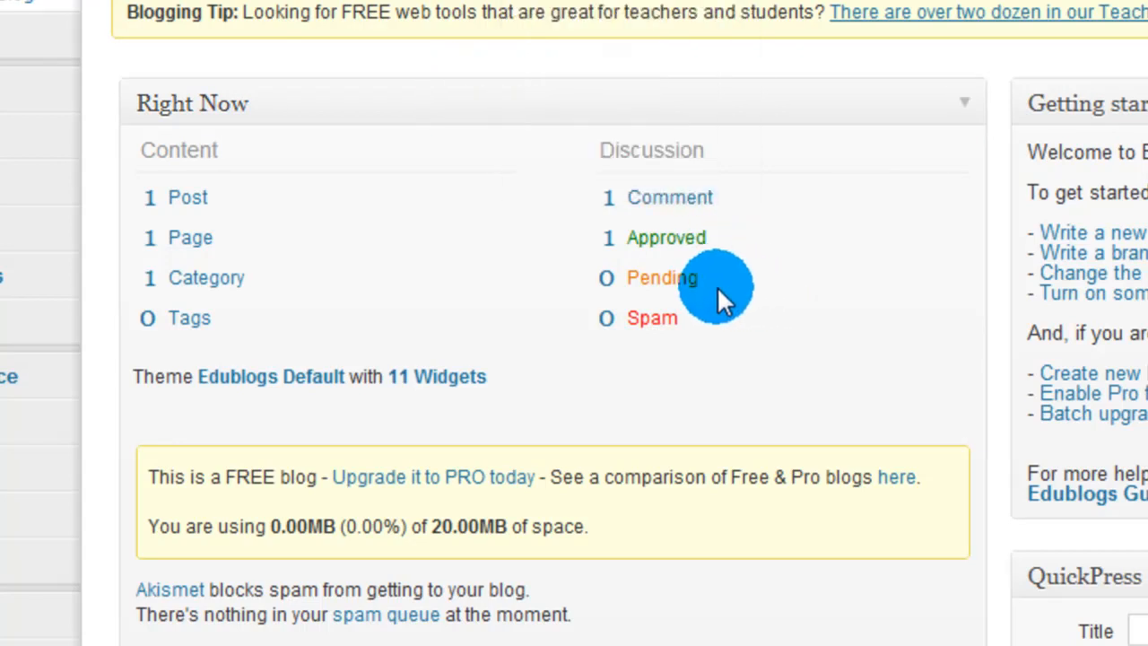
scroll("up", 3)
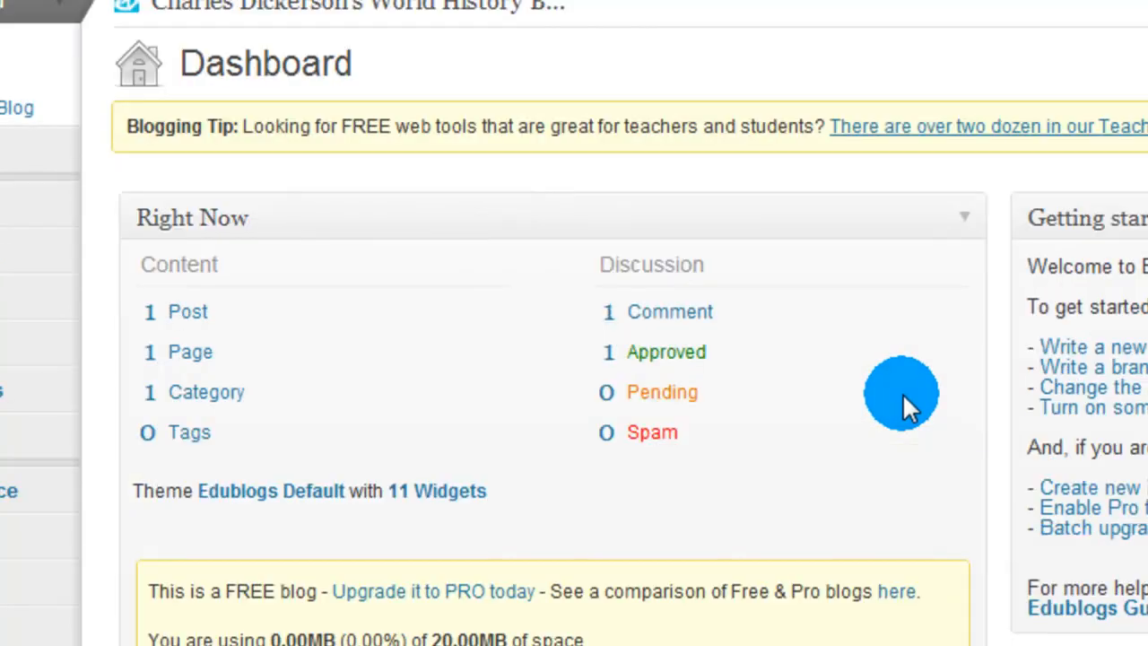